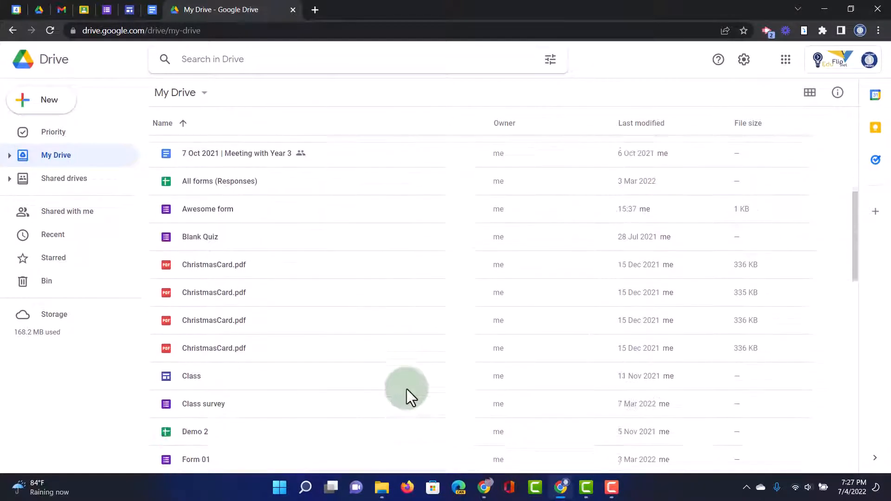
Create new folders named 1 - Personal and 2 - Work(School) in My Drive.
{"action": "scroll", "scroll_direction": "down", "scroll_amount": 3}
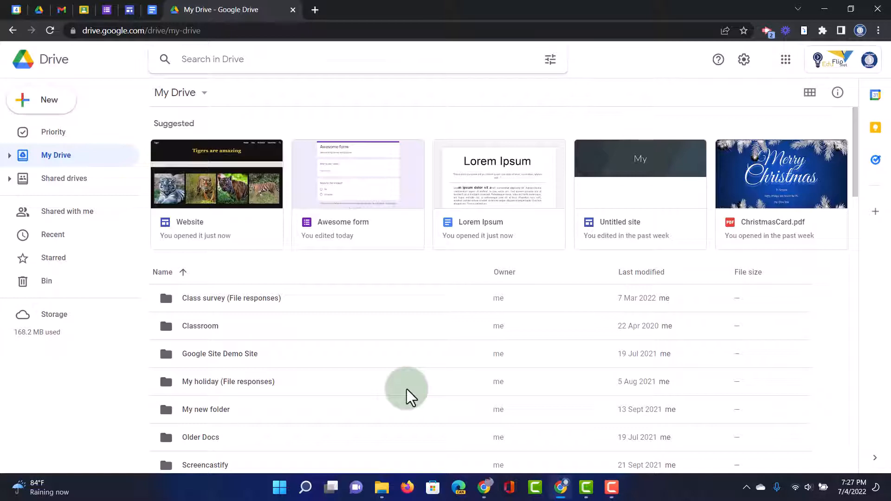
{"action": "mouse_move", "coordinate": [395, 395]}
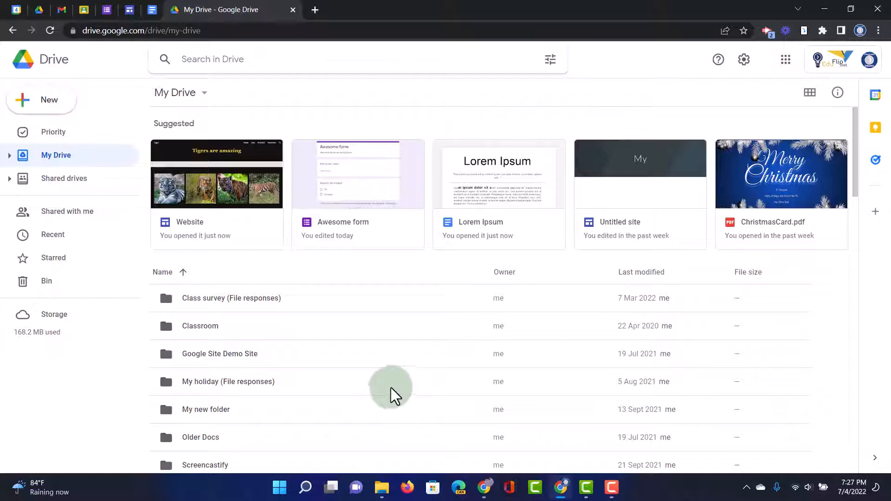
{"action": "scroll", "scroll_direction": "down", "scroll_amount": 3}
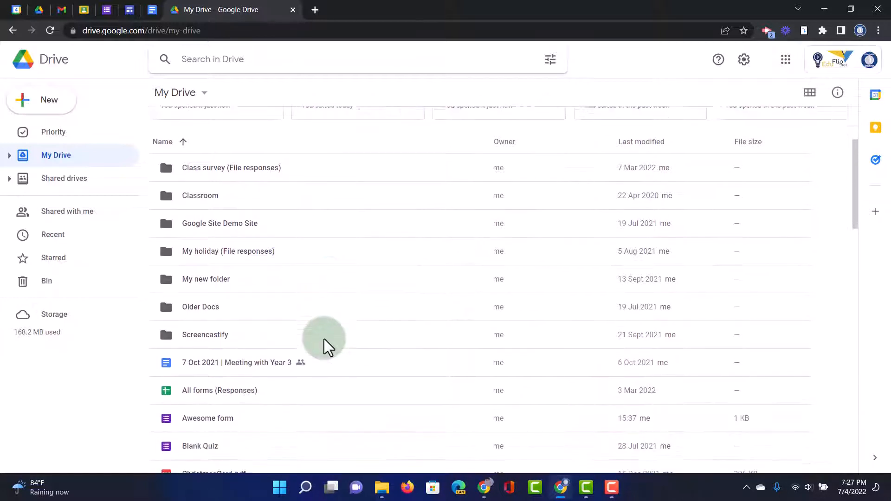
{"action": "left_click", "coordinate": [41, 99]}
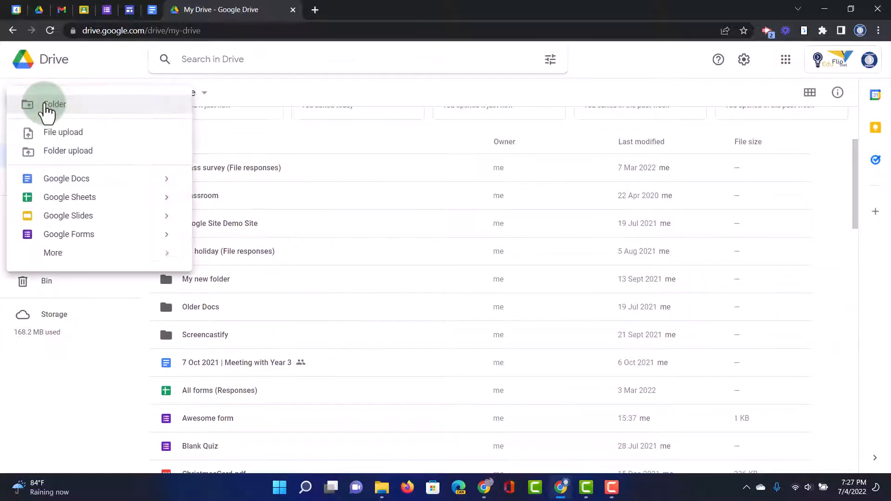
{"action": "left_click", "coordinate": [54, 105]}
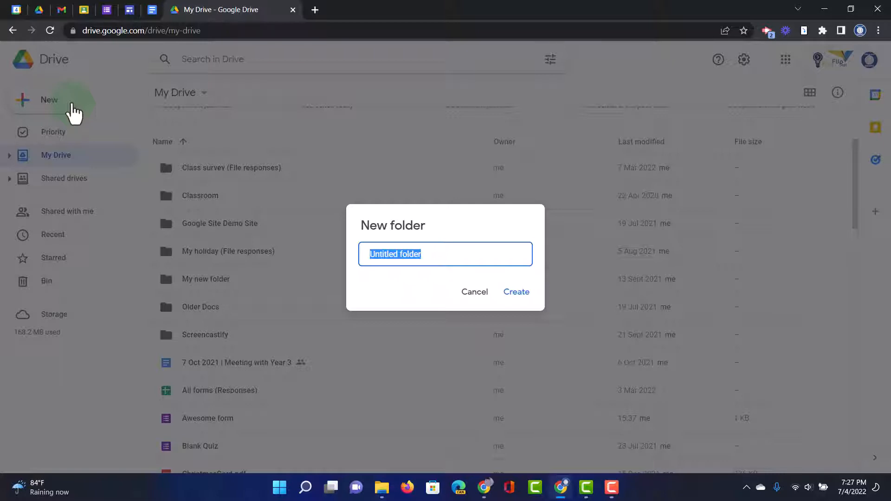
{"action": "type", "text": "1 -"}
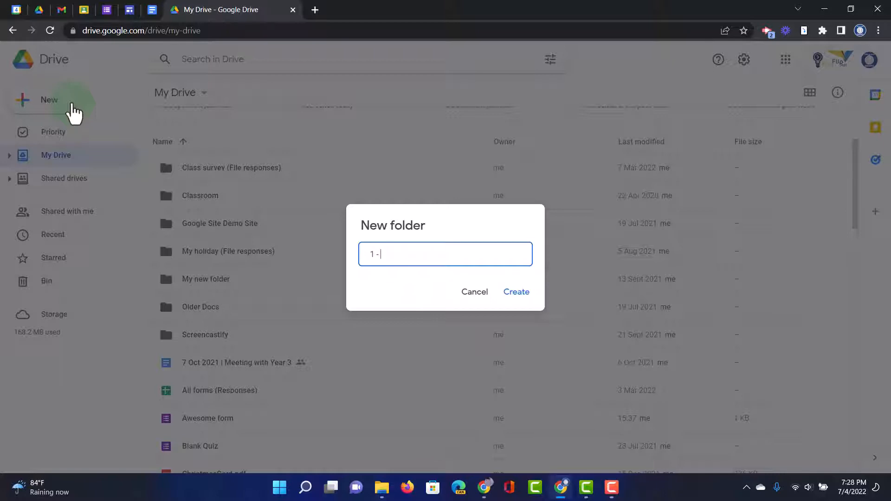
{"action": "type", "text": "Personal"}
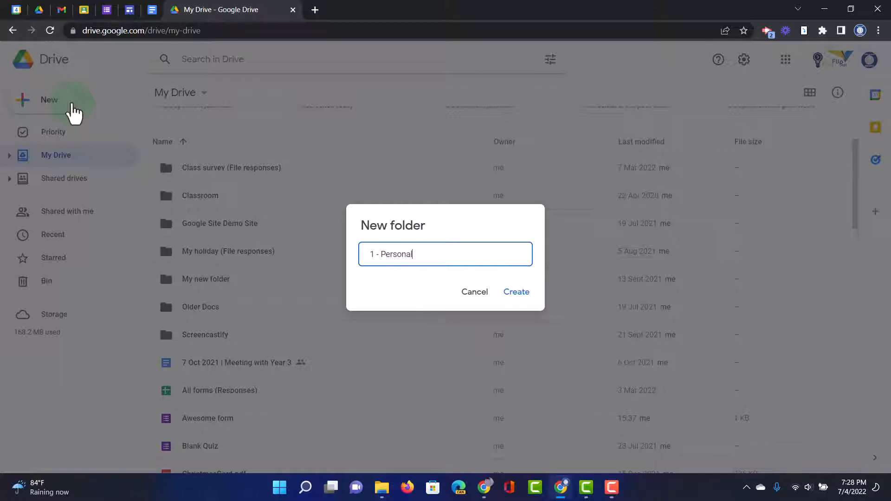
{"action": "left_click", "coordinate": [516, 291]}
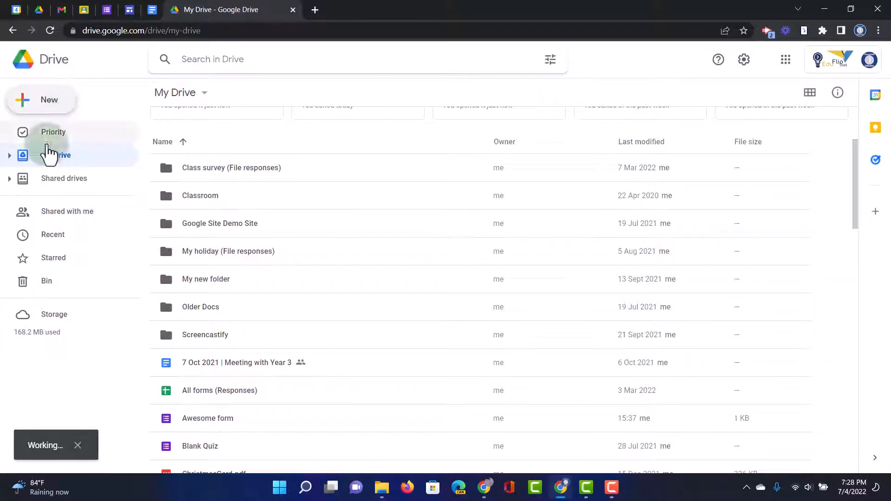
{"action": "left_click", "coordinate": [41, 99]}
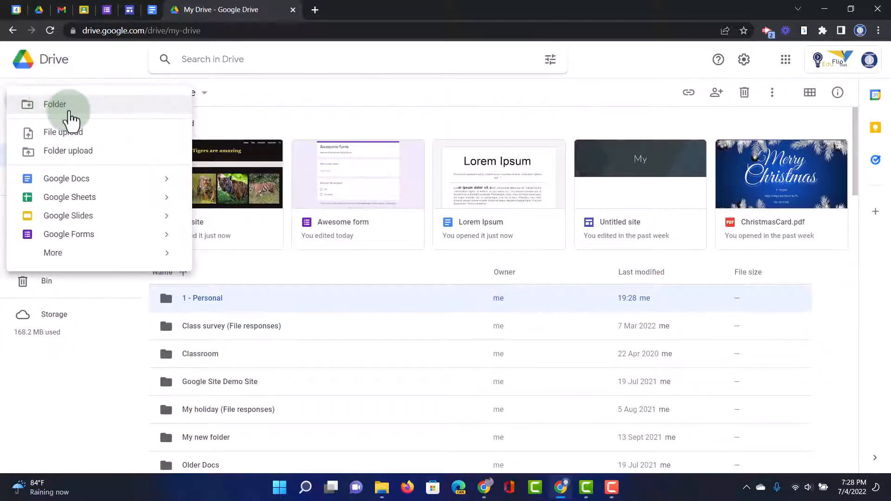
{"action": "left_click", "coordinate": [55, 104]}
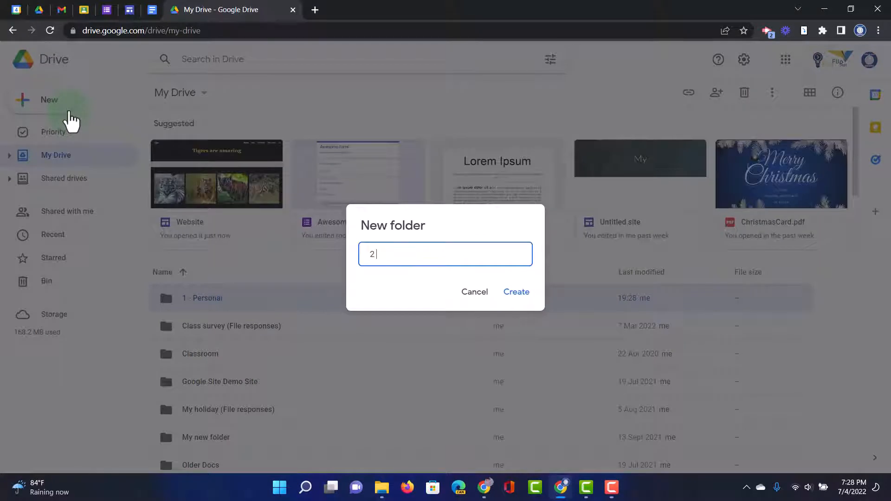
{"action": "type", "text": "- Work"}
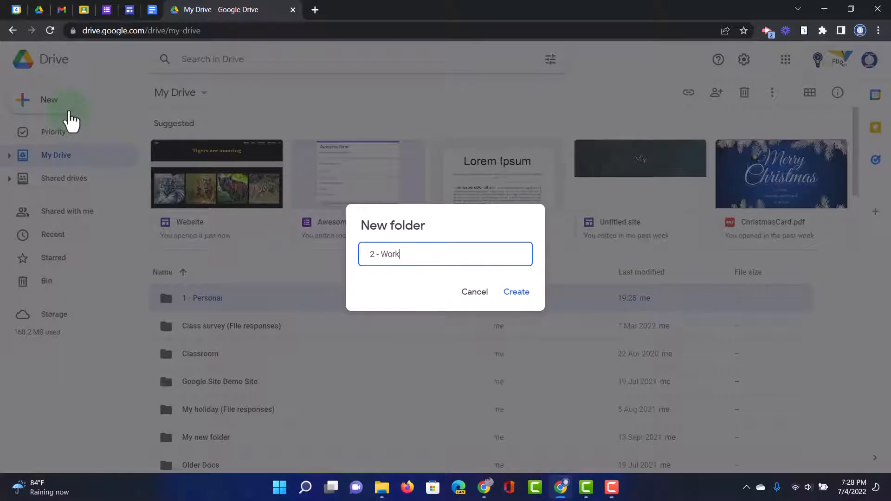
{"action": "type", "text": "(School"}
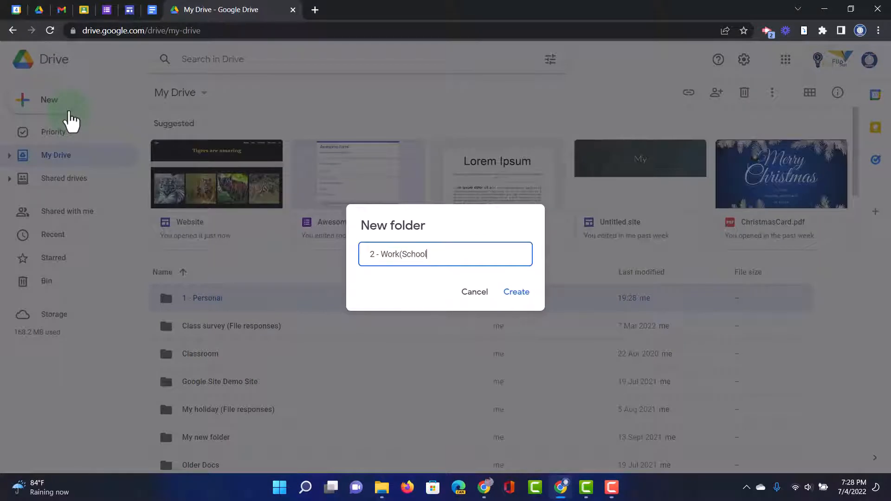
{"action": "left_click", "coordinate": [516, 291]}
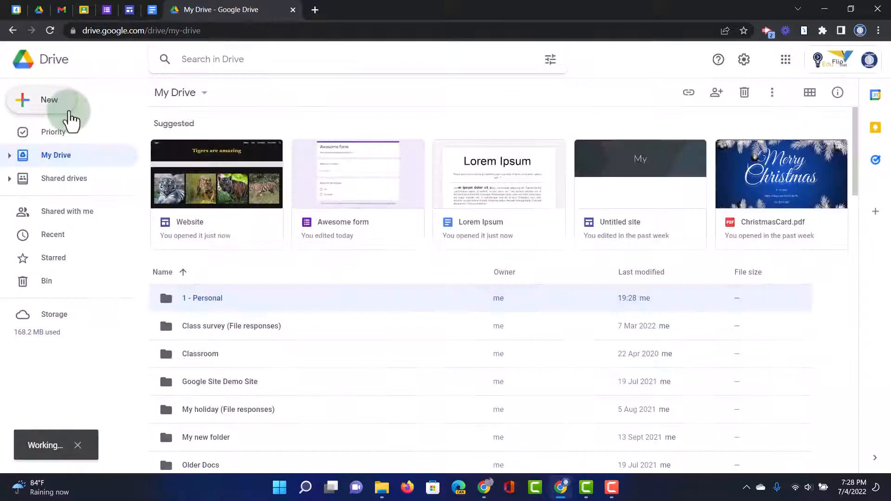
Create new folders named 3 - Work(AE) and 4 - Images and Resources.
{"action": "left_click", "coordinate": [40, 100]}
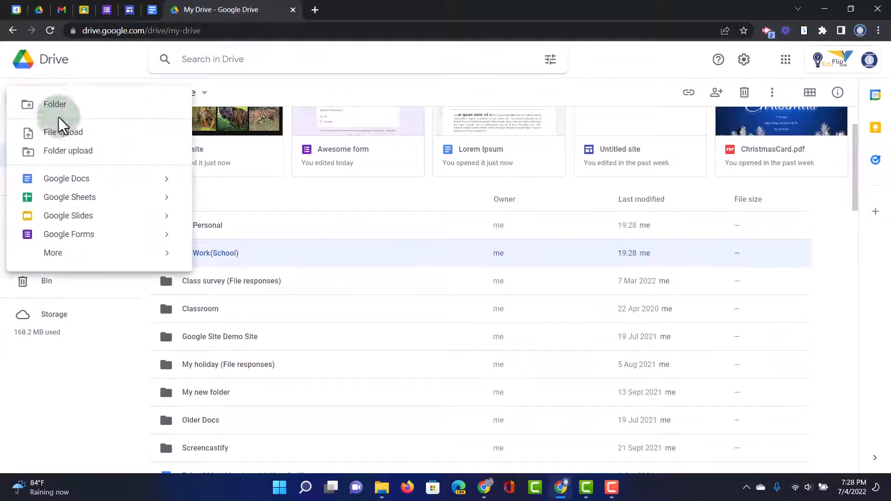
{"action": "left_click", "coordinate": [54, 104]}
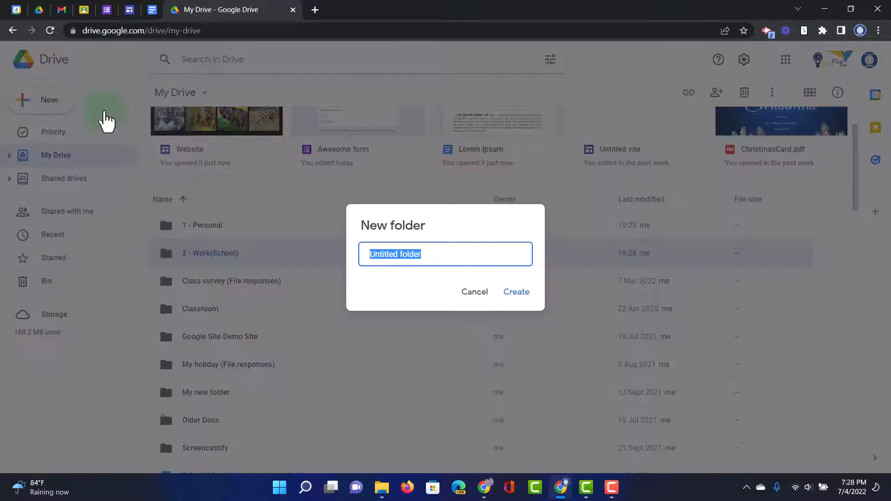
{"action": "type", "text": "3 - Work(AE"}
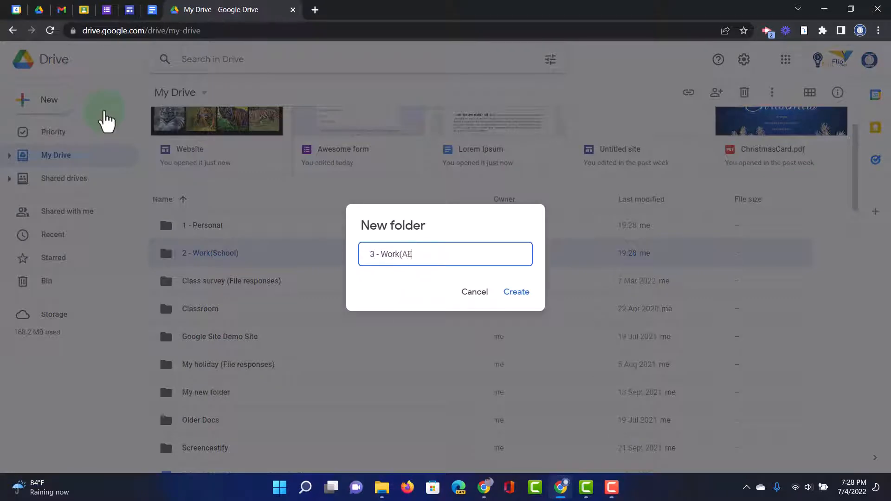
{"action": "left_click", "coordinate": [515, 292]}
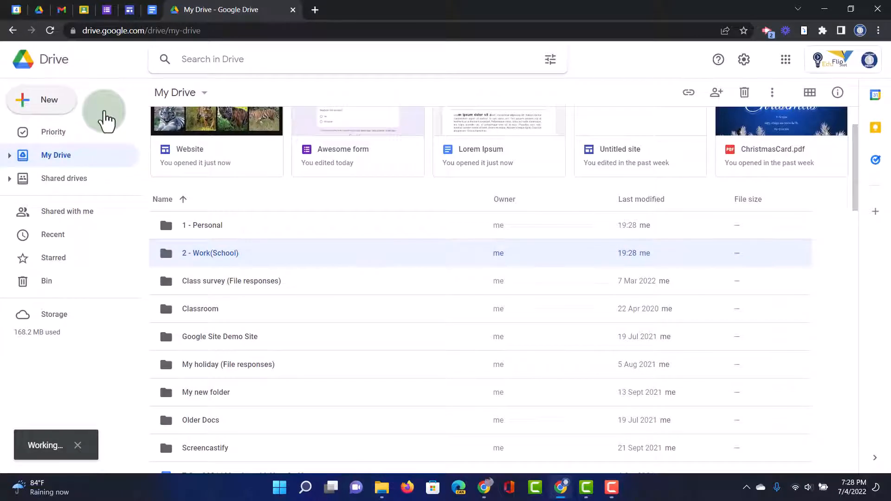
{"action": "left_click", "coordinate": [41, 99]}
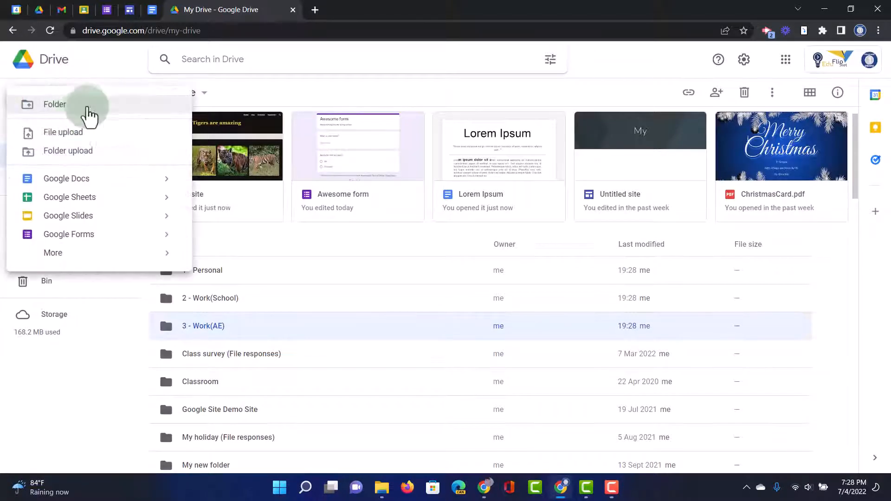
{"action": "left_click", "coordinate": [55, 104]}
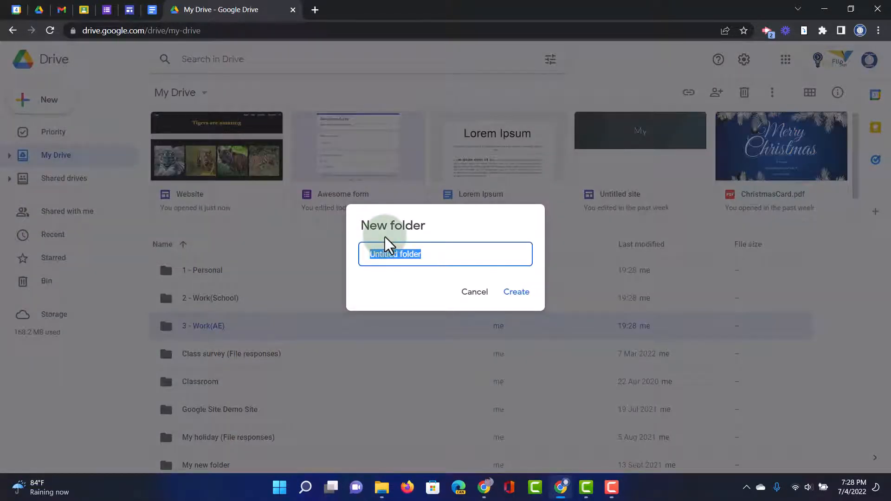
{"action": "type", "text": "4 -"}
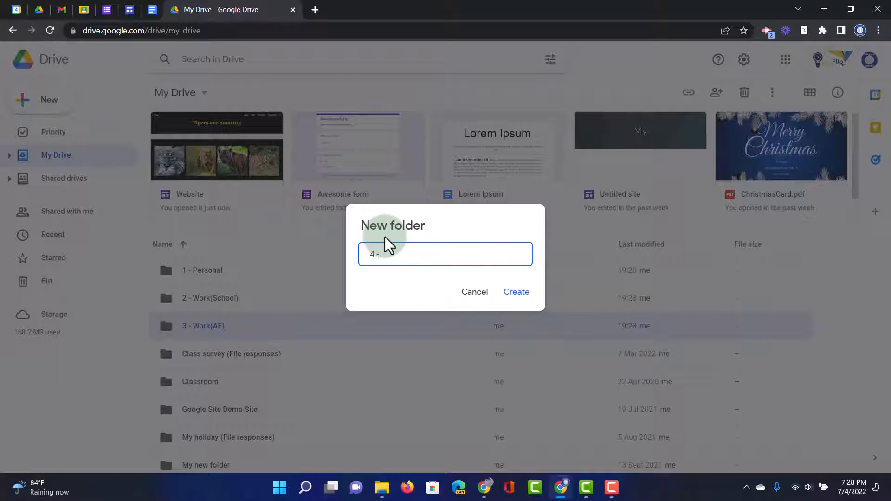
{"action": "type", "text": "Images a"}
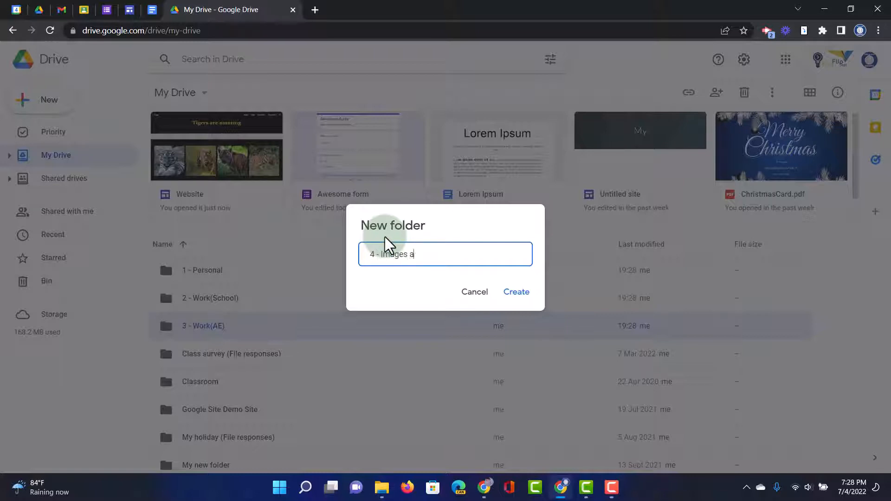
{"action": "type", "text": "nd Resources"}
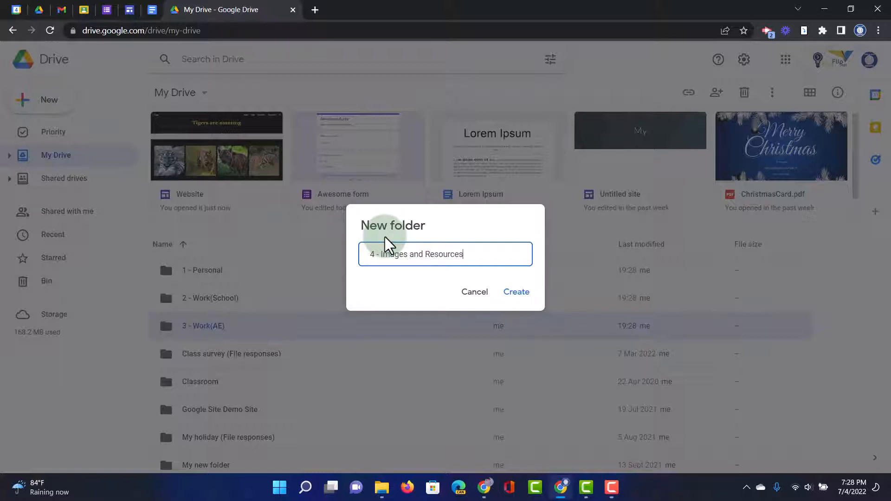
{"action": "left_click", "coordinate": [515, 292]}
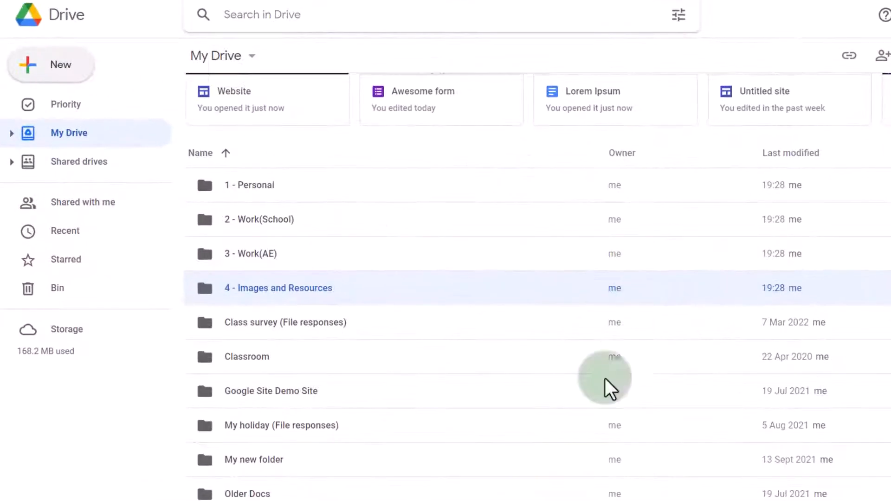
Open 2 - Work(School) and create subfolders 1 - Maths and 2 - English.
{"action": "left_click", "coordinate": [258, 220]}
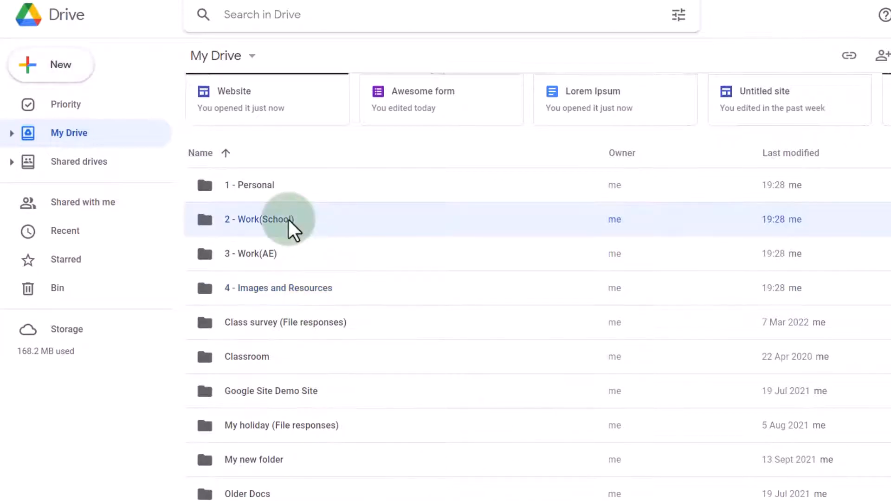
{"action": "double_click", "coordinate": [259, 219]}
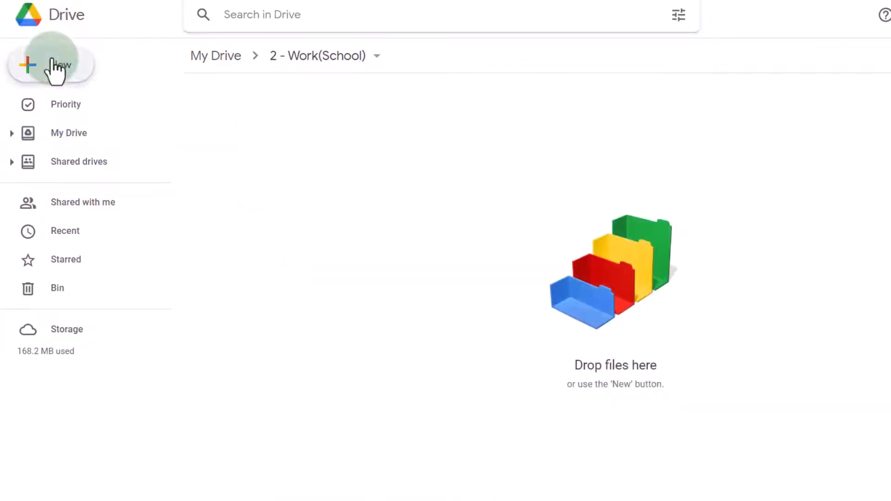
{"action": "left_click", "coordinate": [50, 64]}
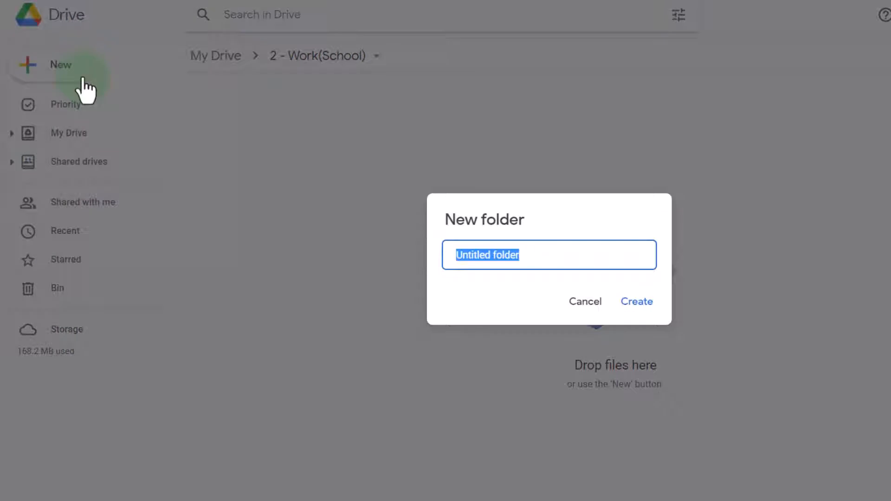
{"action": "type", "text": "1"}
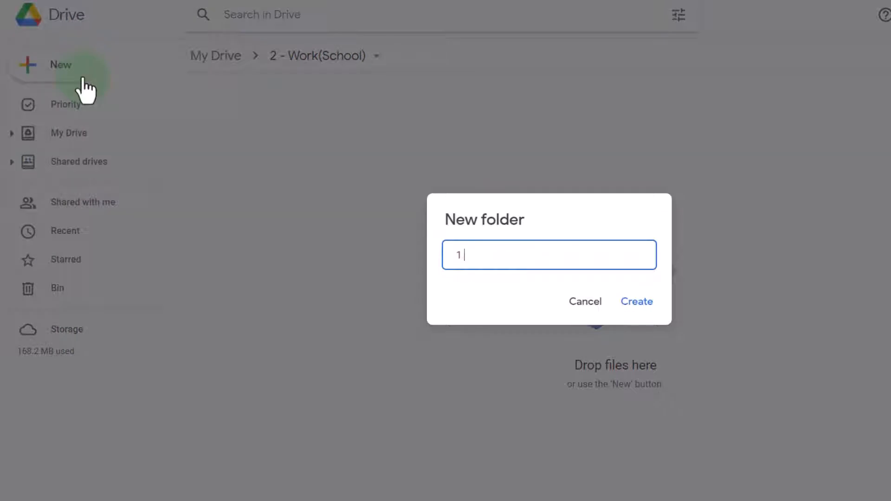
{"action": "type", "text": "-"}
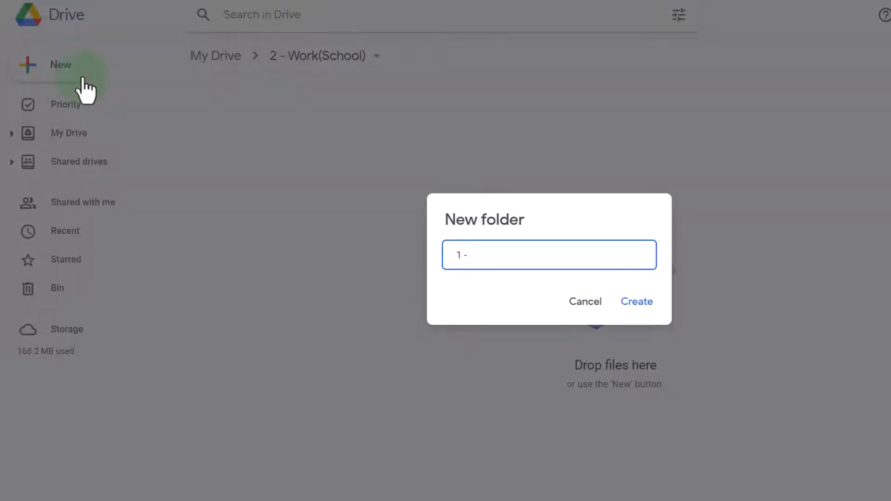
{"action": "left_click", "coordinate": [636, 301]}
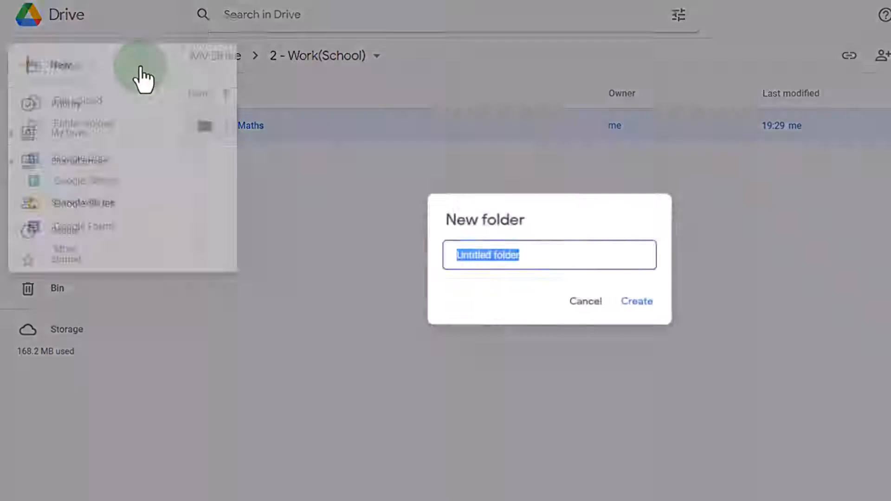
{"action": "type", "text": "2 - English"}
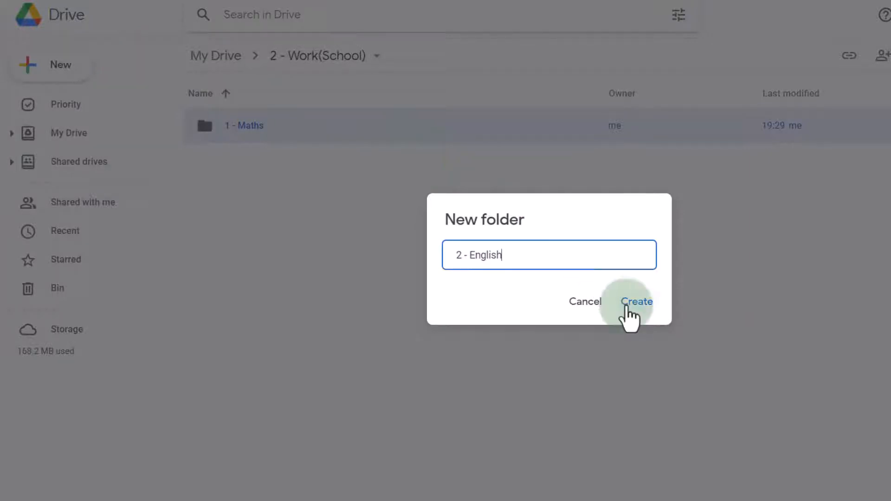
{"action": "left_click", "coordinate": [636, 301]}
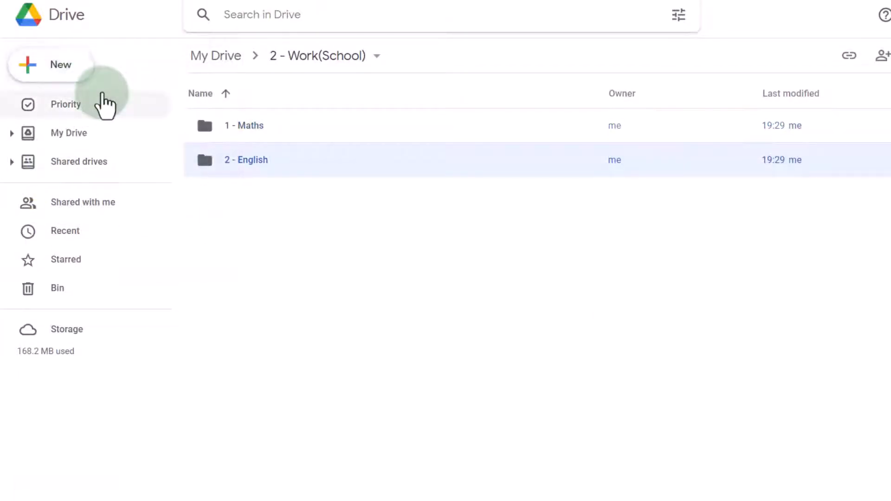
Create the 3 - PSHE subfolder inside 2 - Work(School).
{"action": "left_click", "coordinate": [46, 64]}
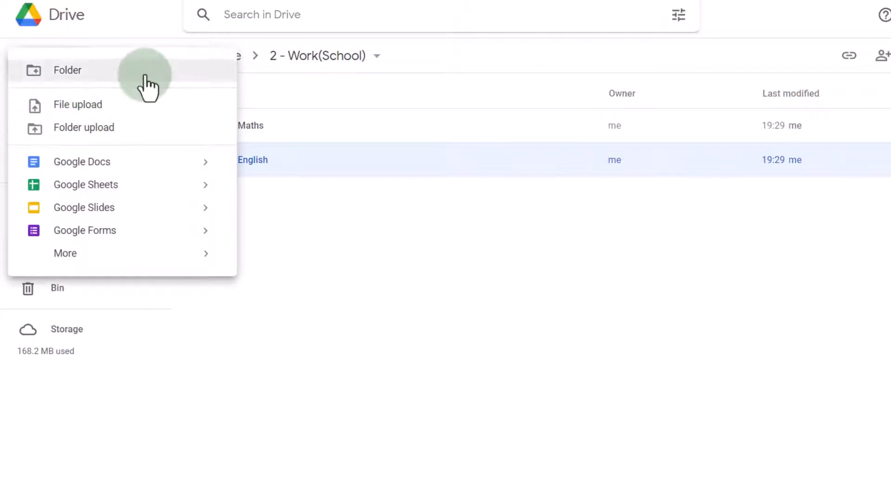
{"action": "left_click", "coordinate": [67, 70]}
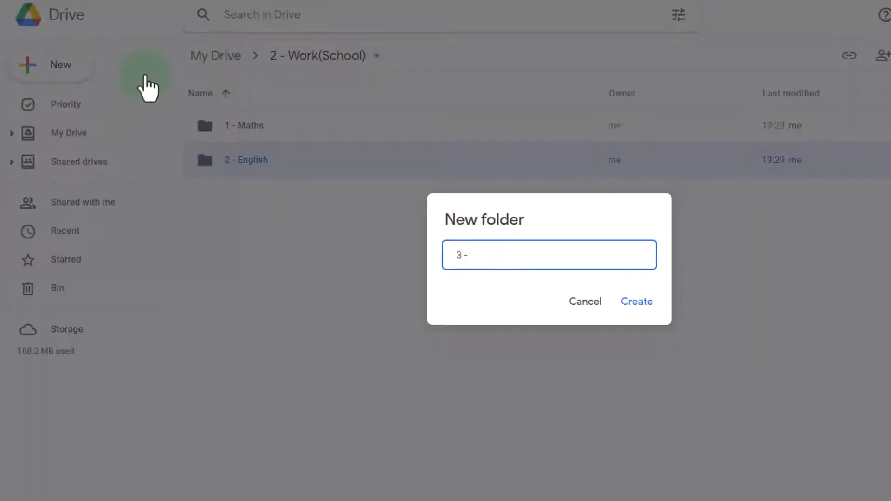
{"action": "left_click", "coordinate": [636, 302]}
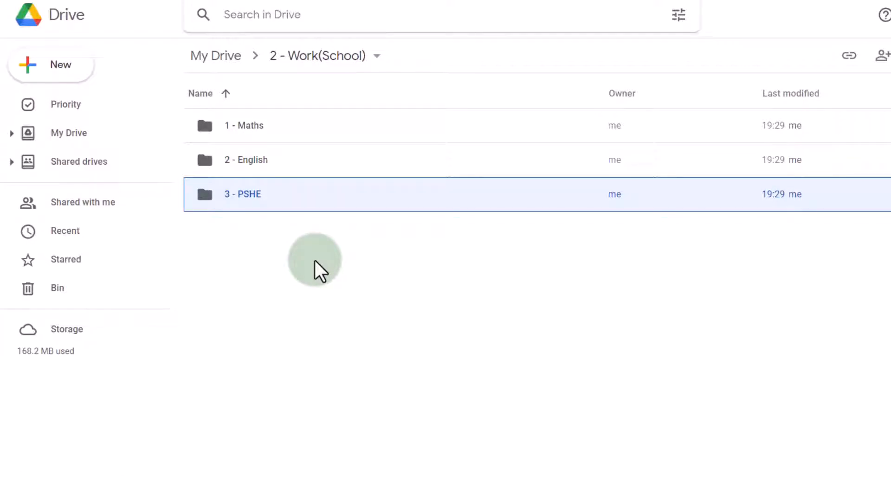
{"action": "mouse_move", "coordinate": [278, 142]}
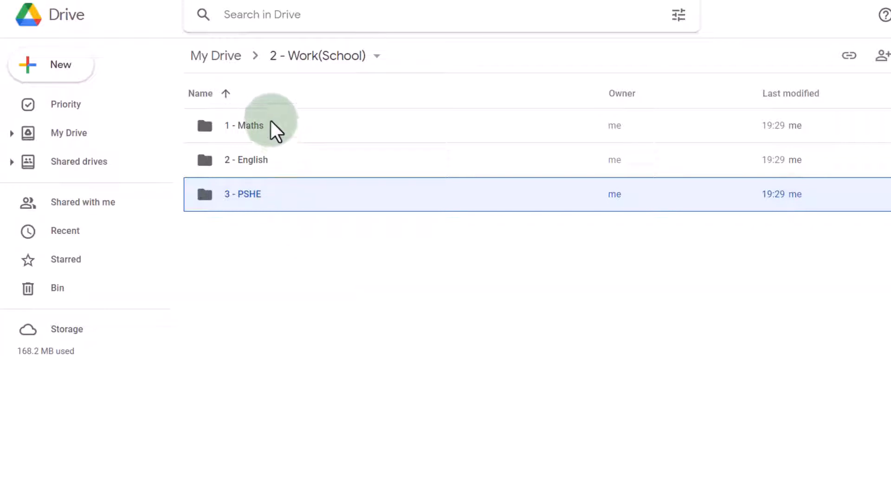
Set folder colours: 1 - Maths red, 2 - English green, 3 - PSHE yellow-orange.
{"action": "right_click", "coordinate": [243, 126]}
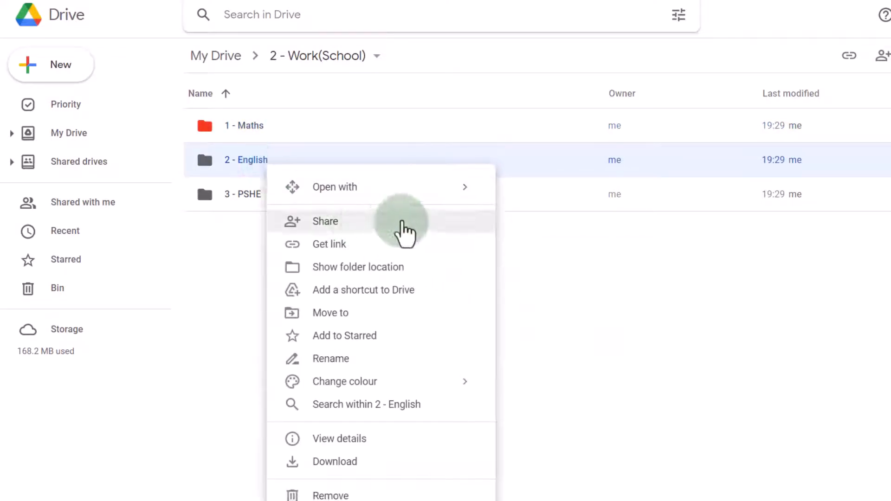
{"action": "mouse_move", "coordinate": [344, 381]}
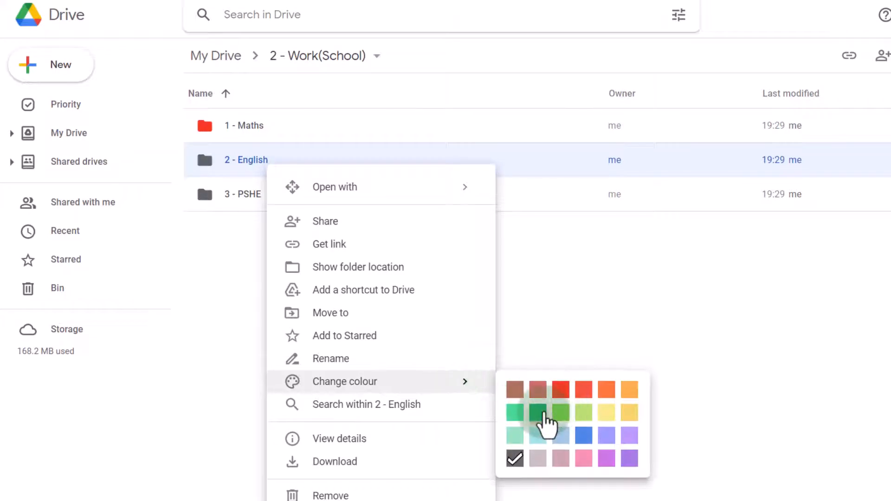
{"action": "left_click", "coordinate": [549, 412]}
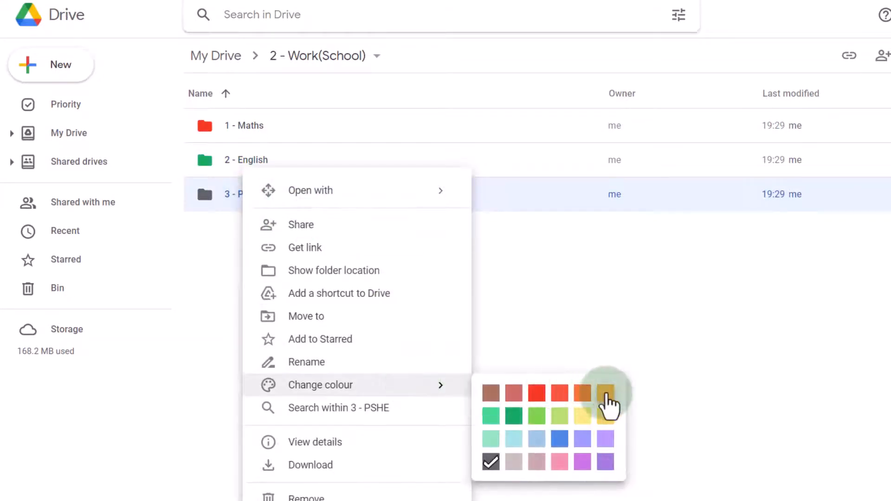
{"action": "left_click", "coordinate": [605, 392]}
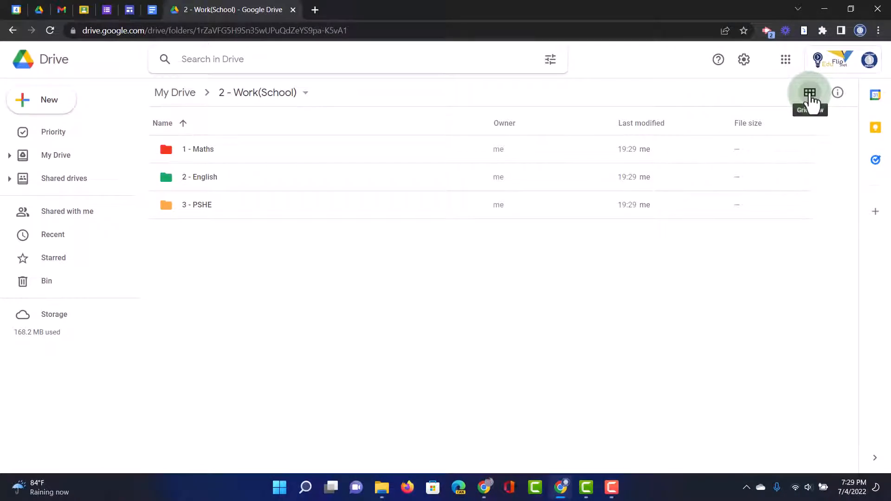
Switch to grid view and scroll to My Drive's top-level folders.
{"action": "left_click", "coordinate": [810, 93]}
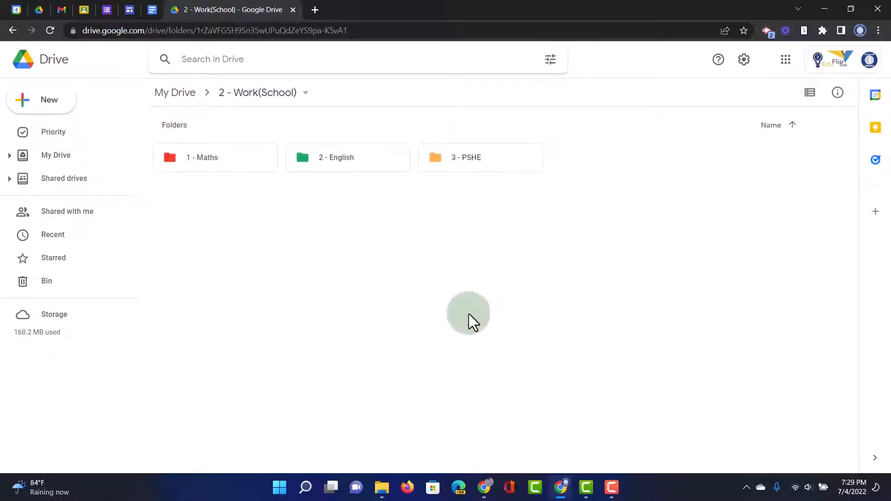
{"action": "mouse_move", "coordinate": [426, 236]}
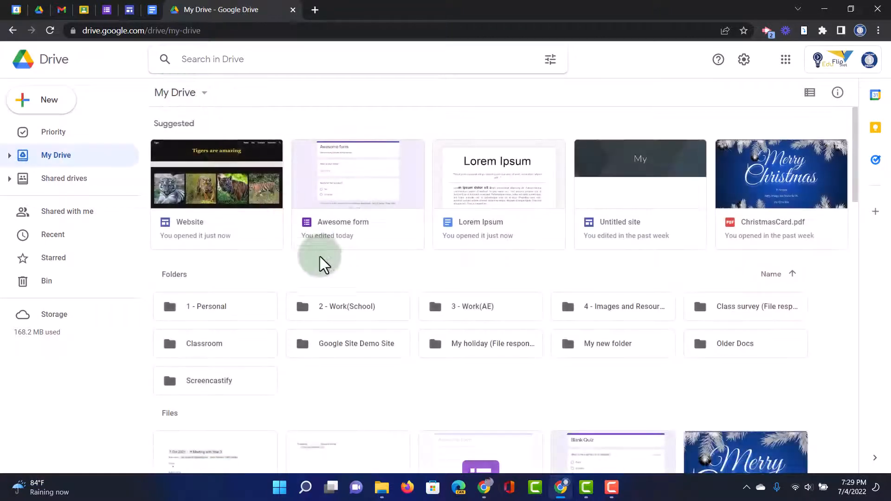
{"action": "scroll", "scroll_direction": "down", "scroll_amount": 3}
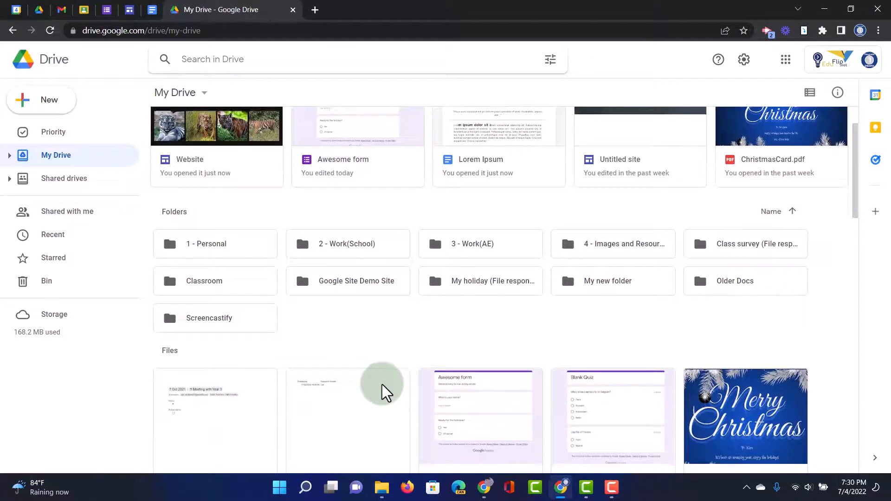
{"action": "mouse_move", "coordinate": [196, 253]}
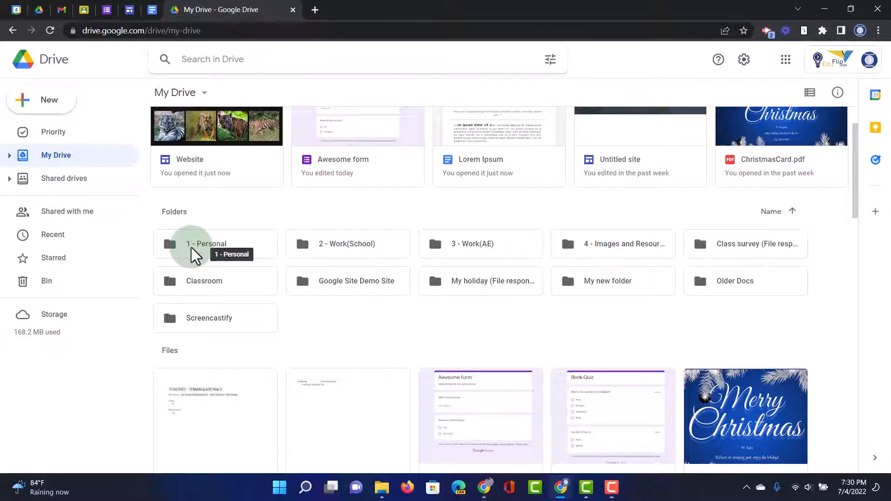
Colour 1 - Personal red and 2 - Work(School) yellow-orange, then the next numbered folder.
{"action": "right_click", "coordinate": [205, 243]}
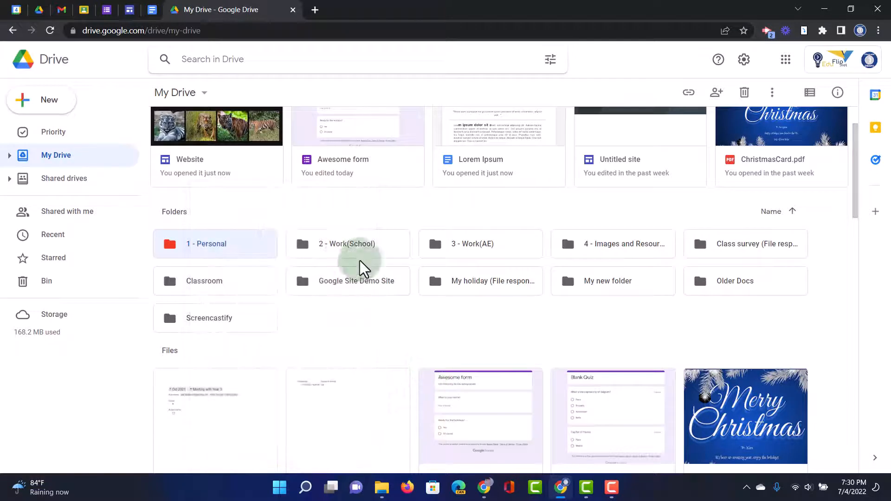
{"action": "right_click", "coordinate": [346, 243]}
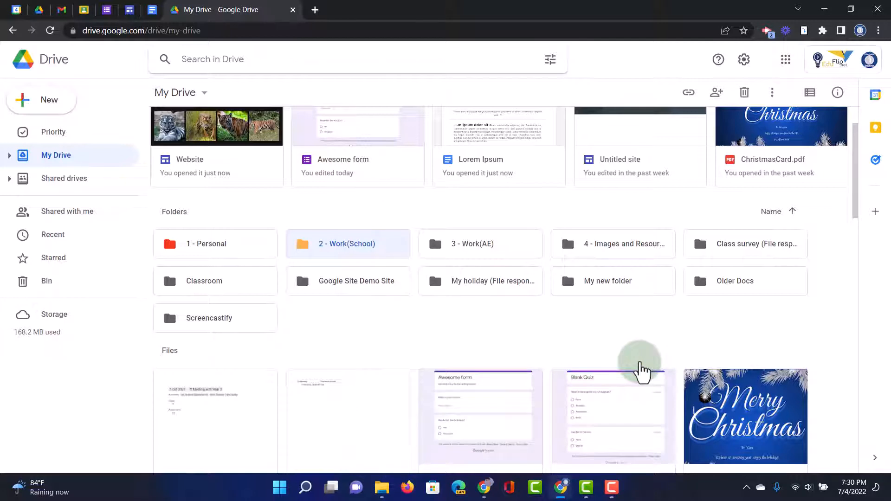
{"action": "right_click", "coordinate": [480, 244]}
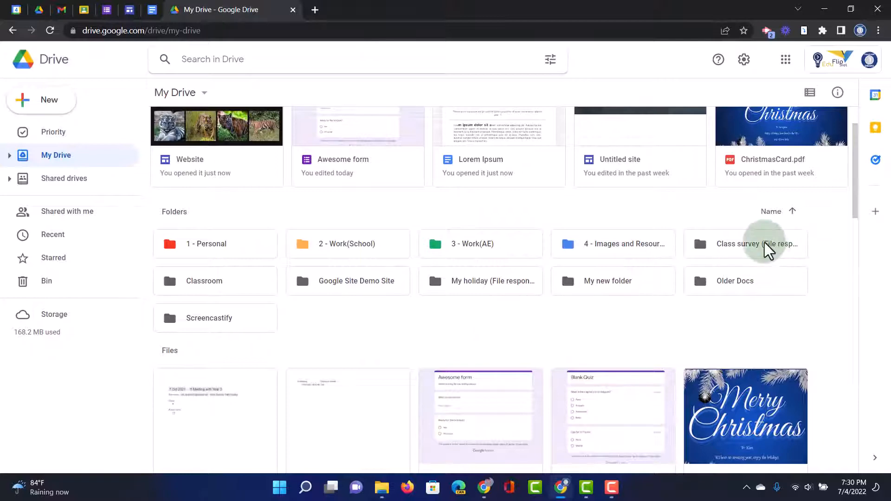
Move the Class survey (File responses) folder to the bin.
{"action": "left_click", "coordinate": [745, 243]}
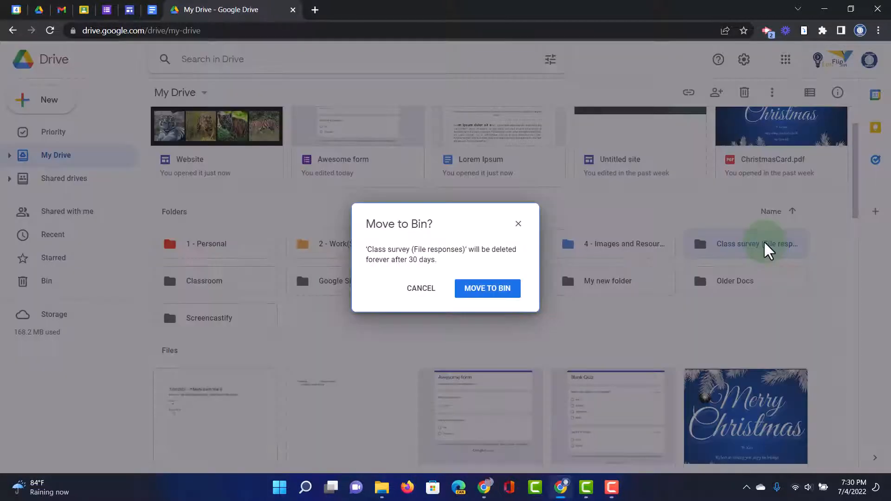
{"action": "left_click", "coordinate": [486, 288]}
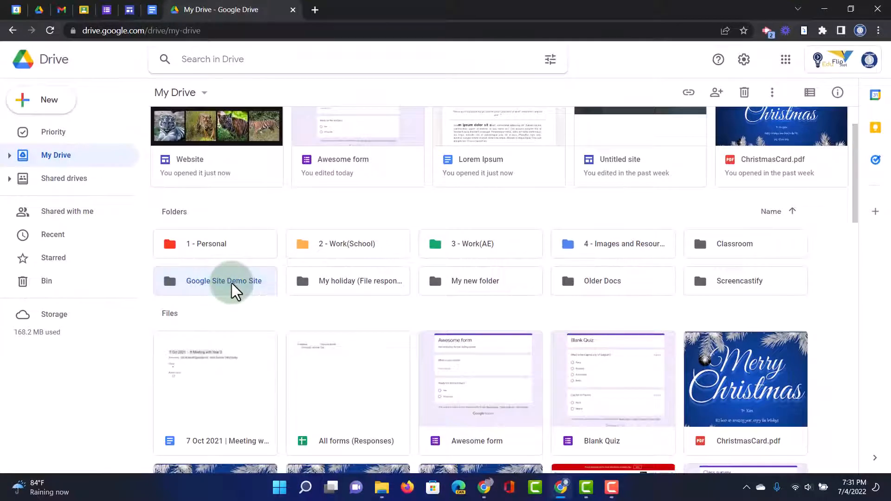
Check Google Site Demo Site, then drag it into 3 - Work(AE).
{"action": "double_click", "coordinate": [224, 280]}
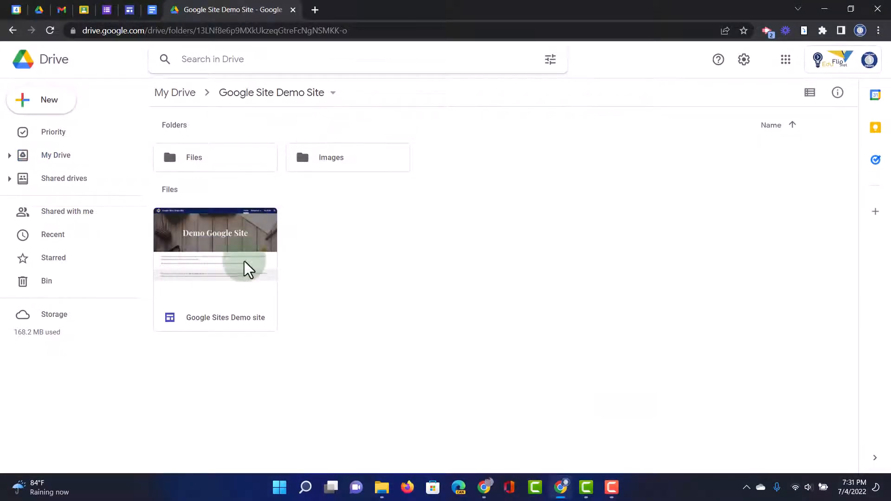
{"action": "left_click", "coordinate": [56, 155]}
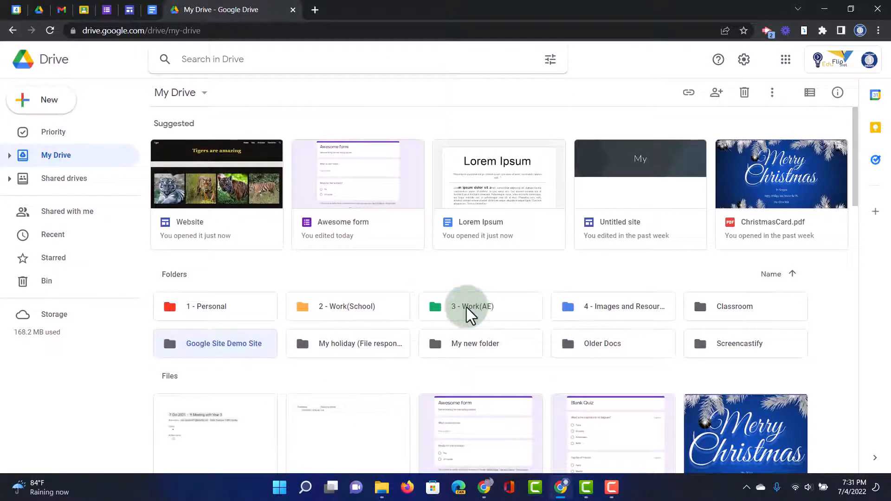
{"action": "left_click_drag", "start_coordinate": [214, 344], "coordinate": [466, 307]}
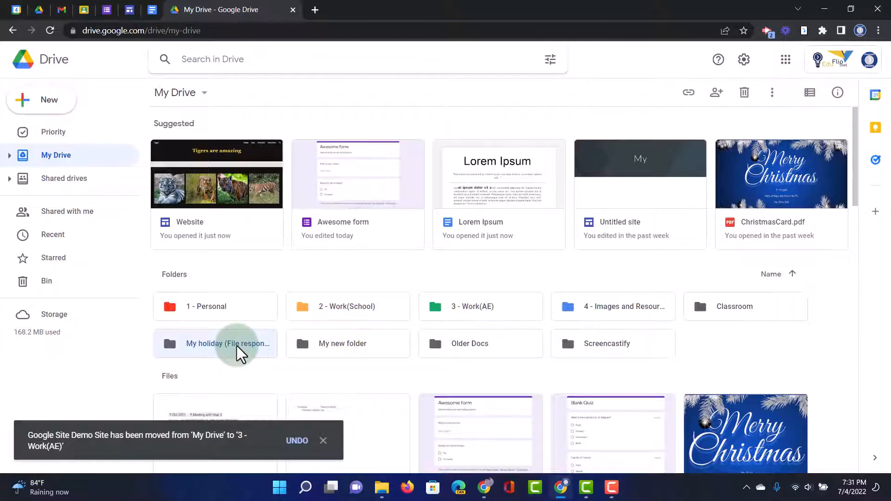
Bin the My holiday and My new folder folders.
{"action": "left_click", "coordinate": [486, 289]}
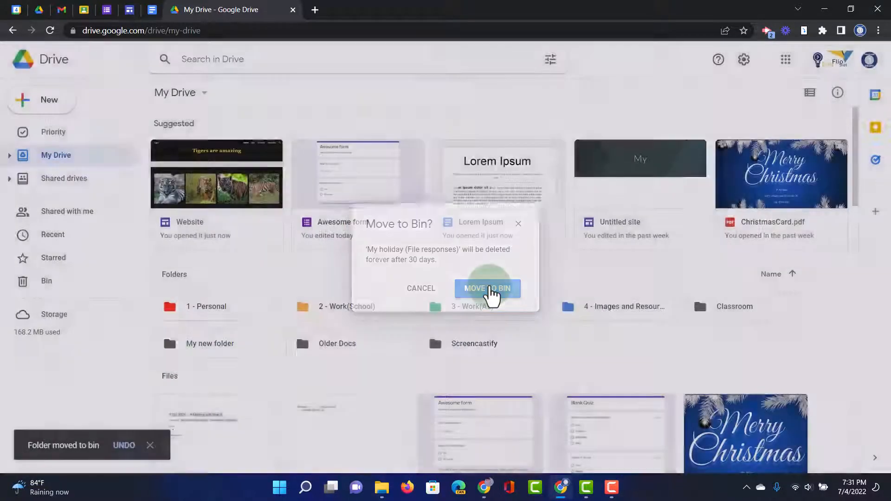
{"action": "left_click", "coordinate": [486, 288]}
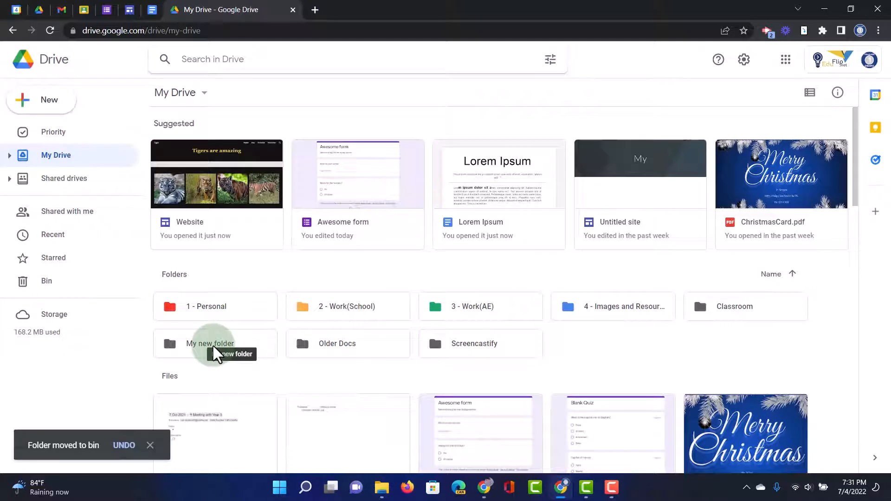
{"action": "double_click", "coordinate": [209, 344]}
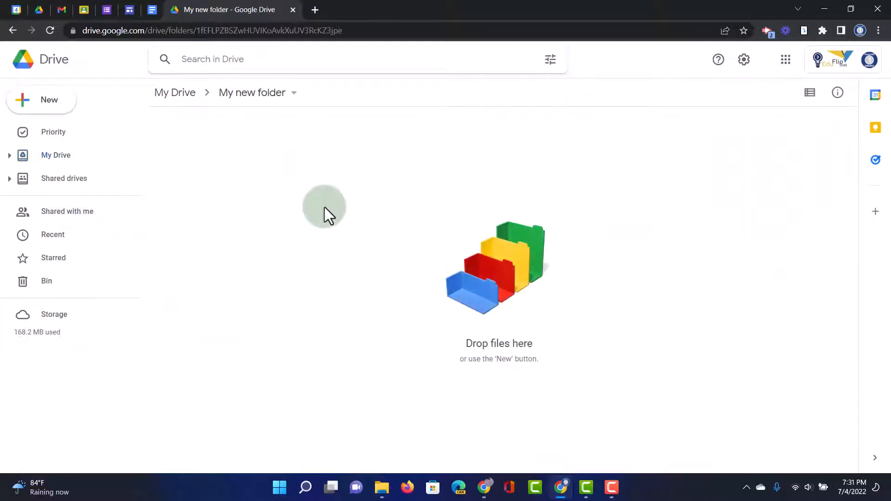
{"action": "mouse_move", "coordinate": [390, 326]}
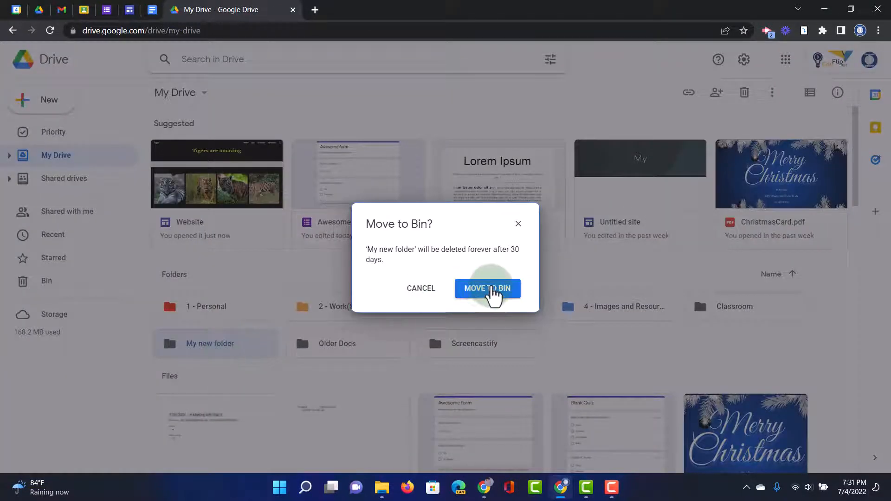
{"action": "left_click", "coordinate": [487, 289]}
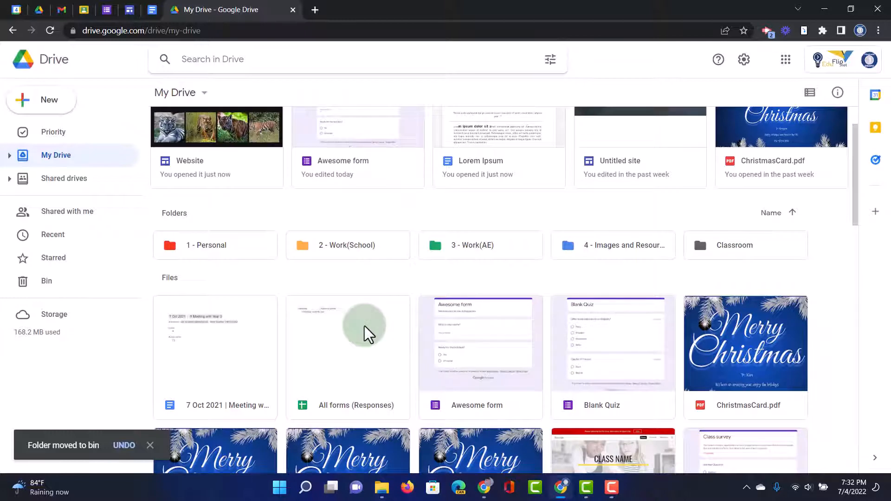
Search Drive for 'Untitled' and select the untitled presentations, documents and spreadsheets.
{"action": "left_click", "coordinate": [258, 59]}
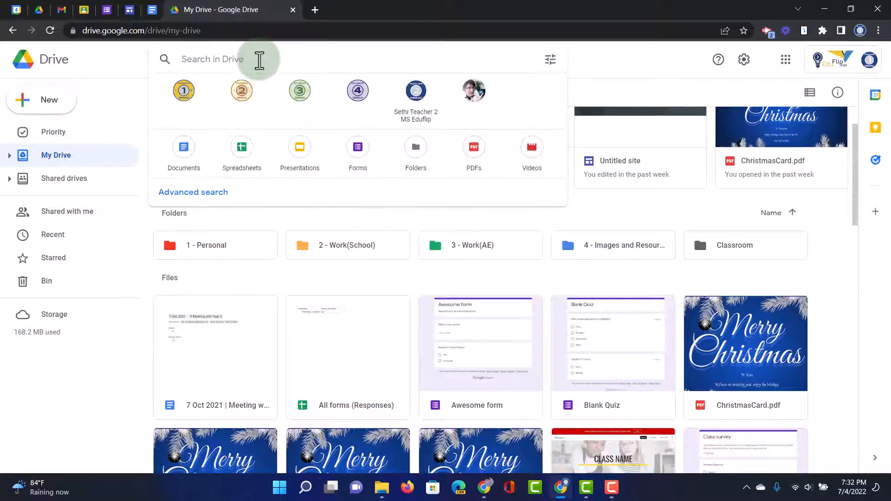
{"action": "type", "text": "Untit"}
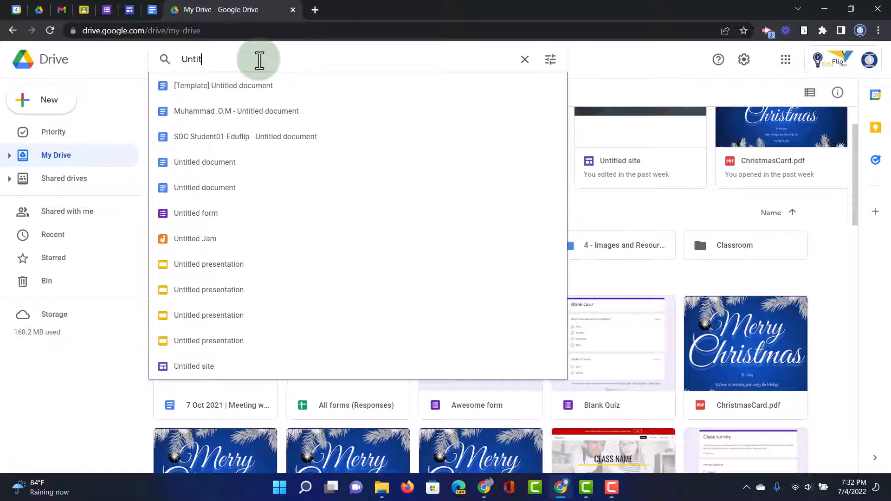
{"action": "key", "text": "Enter"}
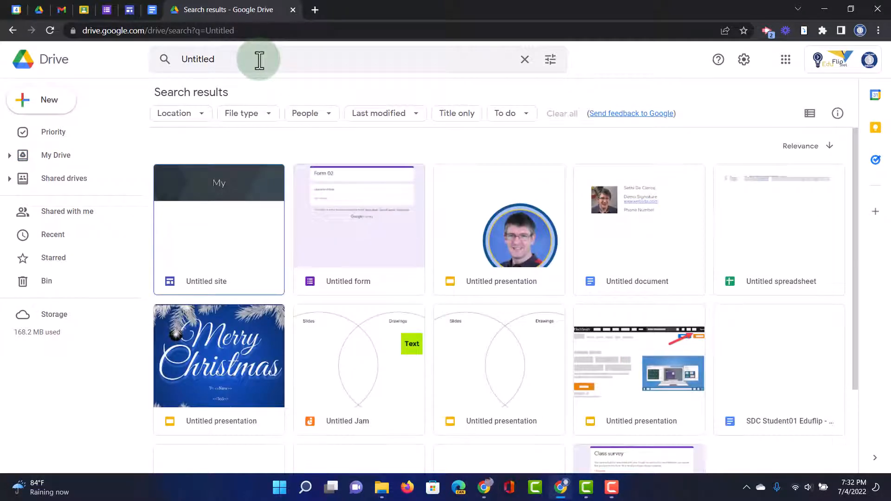
{"action": "mouse_move", "coordinate": [190, 255]}
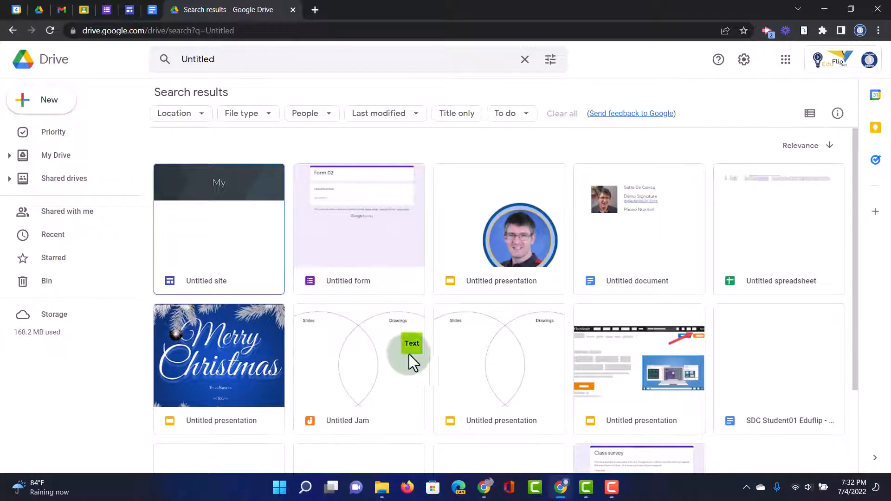
{"action": "left_click", "coordinate": [498, 355]}
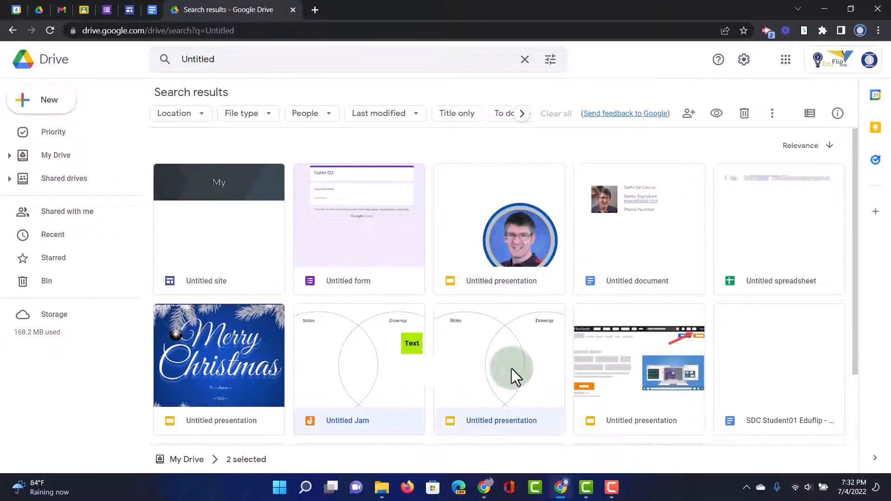
{"action": "left_click", "coordinate": [639, 370]}
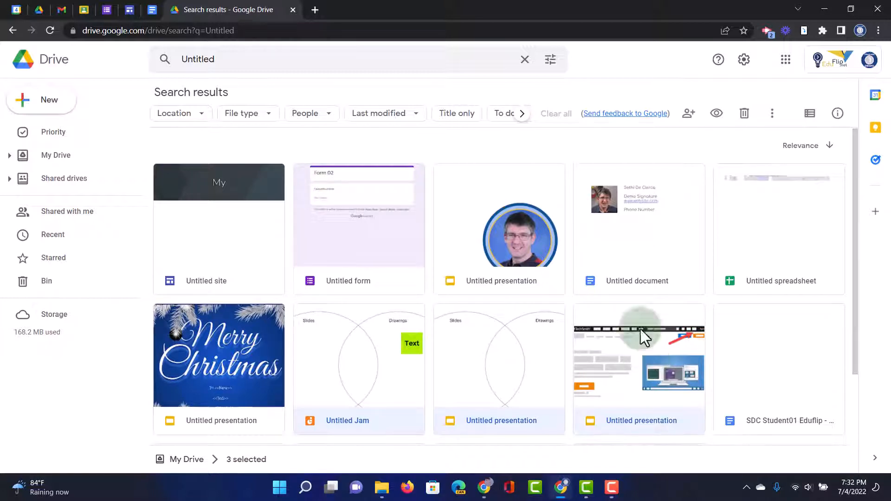
{"action": "left_click", "coordinate": [779, 228]}
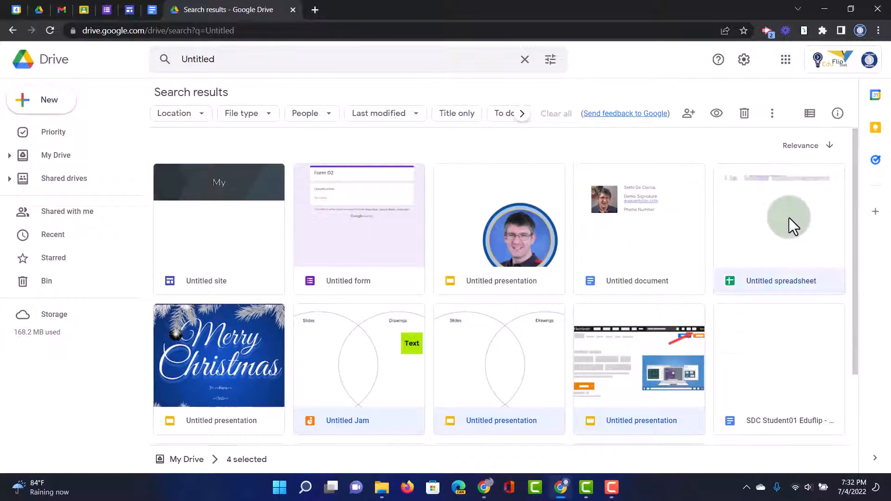
Bin the untitled files in batches of six and four, then return to My Drive.
{"action": "left_click", "coordinate": [218, 222]}
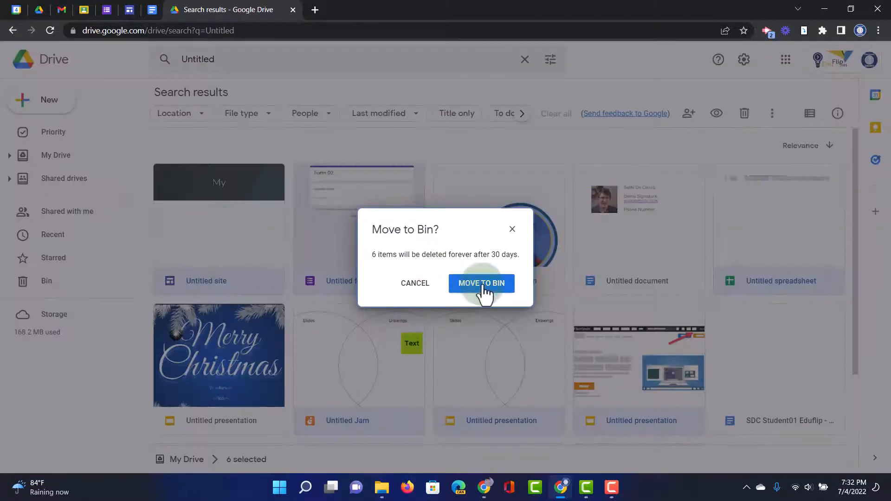
{"action": "left_click", "coordinate": [481, 283]}
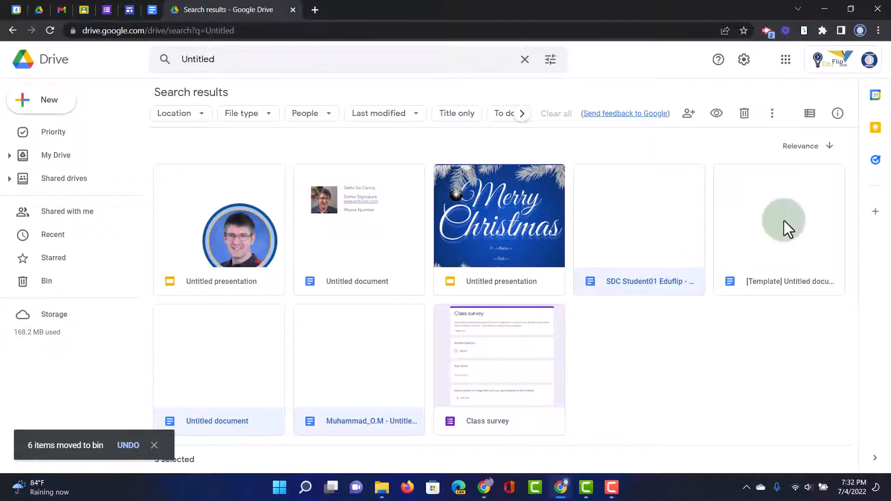
{"action": "left_click", "coordinate": [744, 113]}
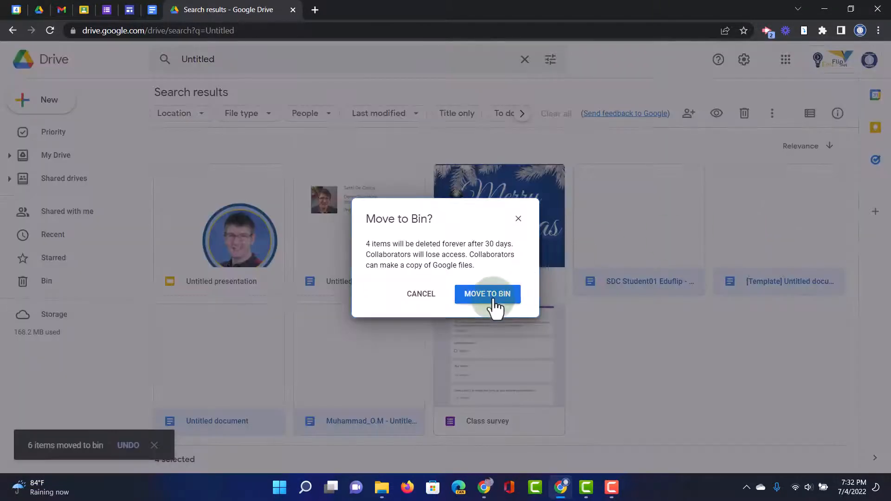
{"action": "left_click", "coordinate": [486, 294]}
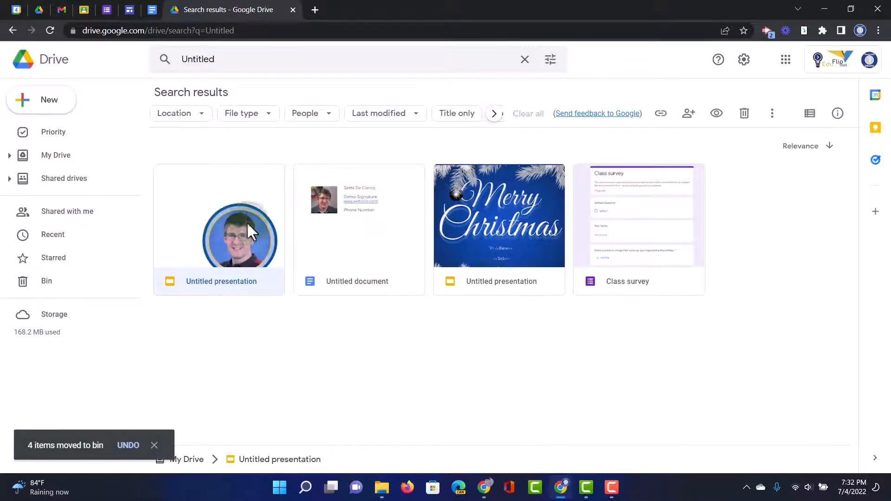
{"action": "left_click", "coordinate": [359, 230]}
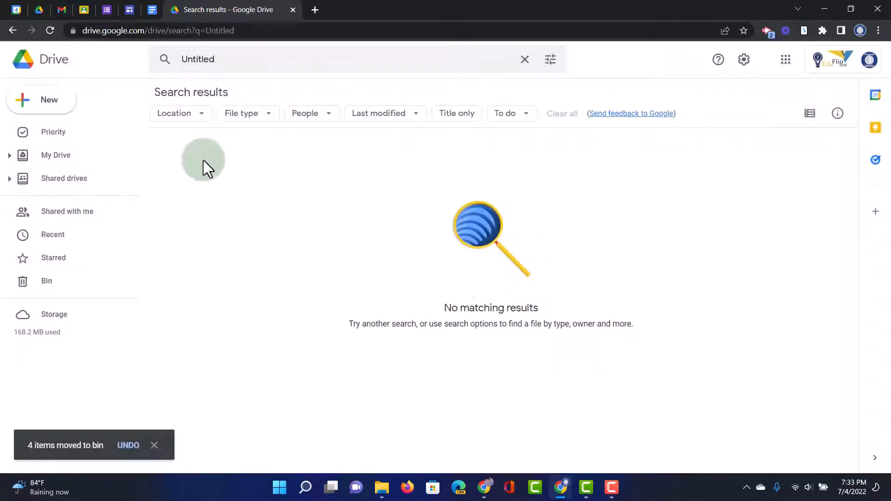
{"action": "left_click", "coordinate": [56, 154]}
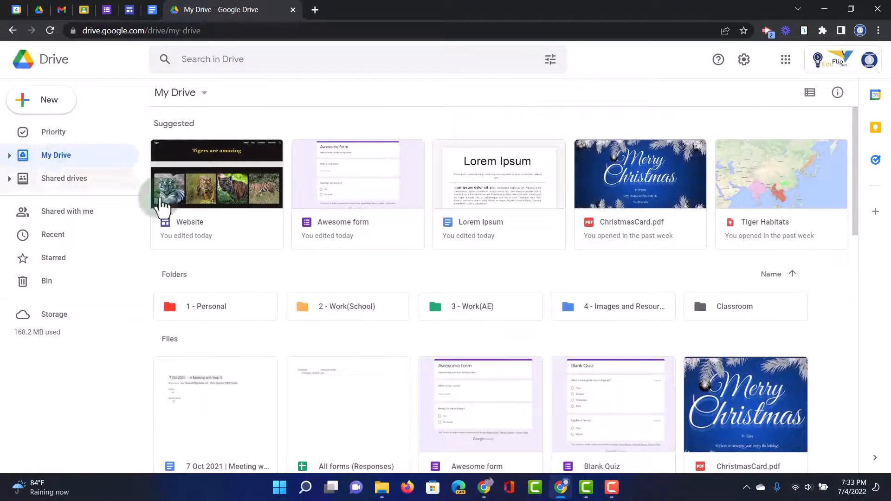
Move the Lorem Ipsum document into 3 - Work(AE).
{"action": "scroll", "scroll_direction": "down", "scroll_amount": 3}
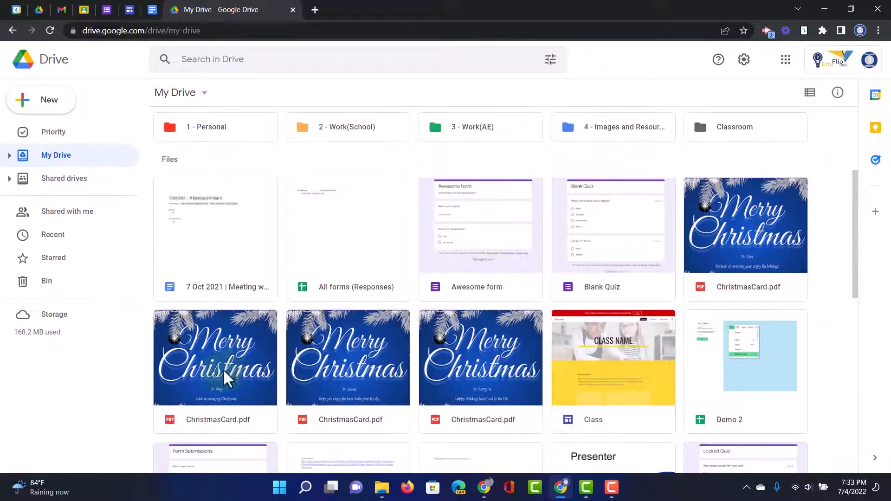
{"action": "mouse_move", "coordinate": [821, 218]}
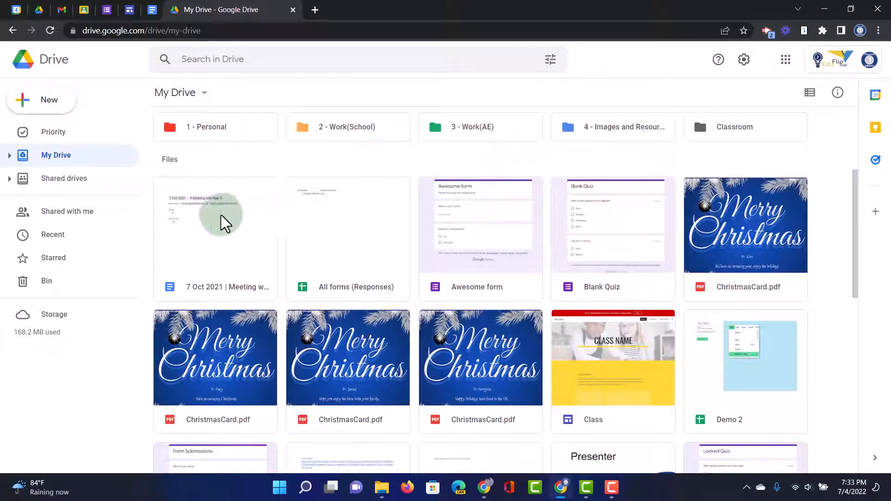
{"action": "scroll", "scroll_direction": "down", "scroll_amount": 3}
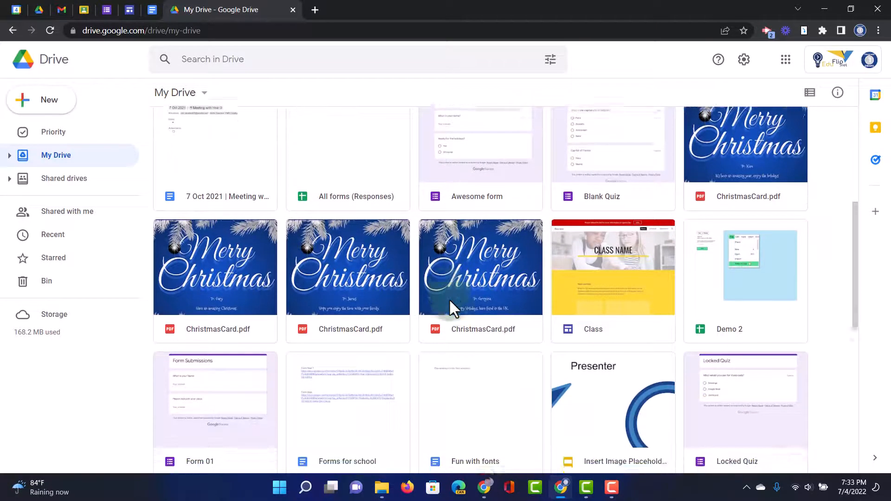
{"action": "scroll", "scroll_direction": "down", "scroll_amount": 3}
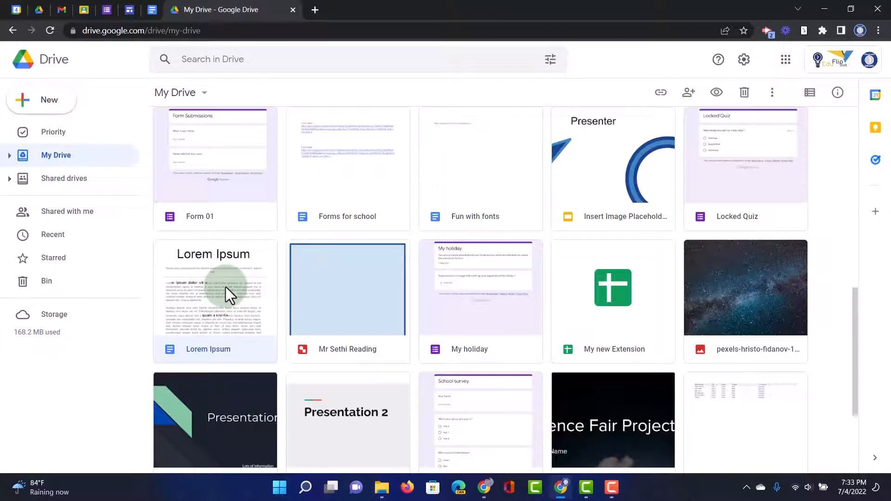
{"action": "right_click", "coordinate": [215, 288]}
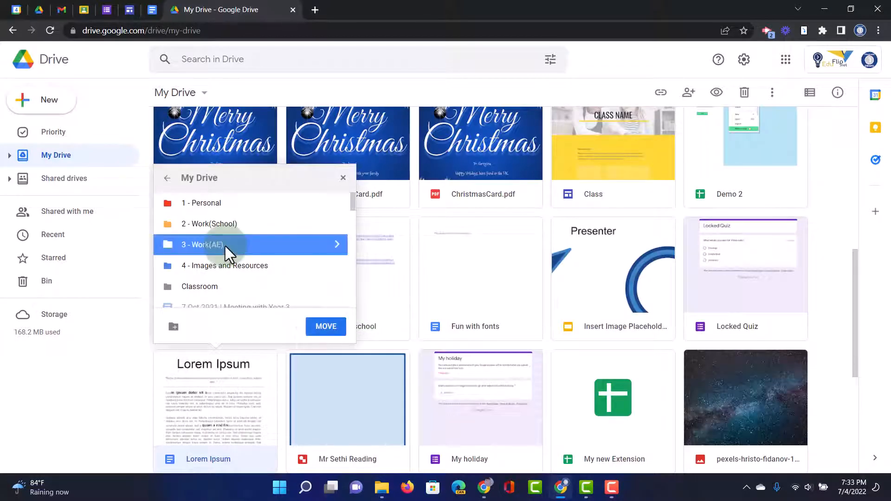
{"action": "left_click", "coordinate": [325, 327]}
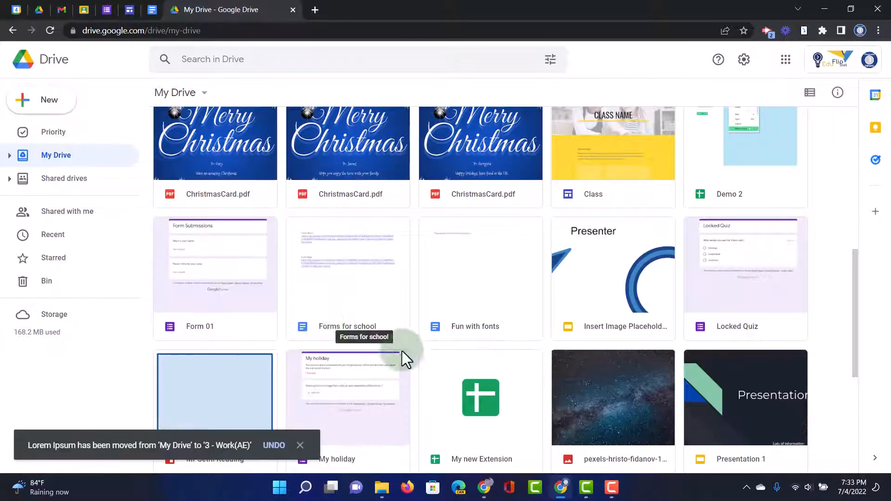
Bin the 28 remaining loose files in My Drive.
{"action": "scroll", "scroll_direction": "down", "scroll_amount": 3}
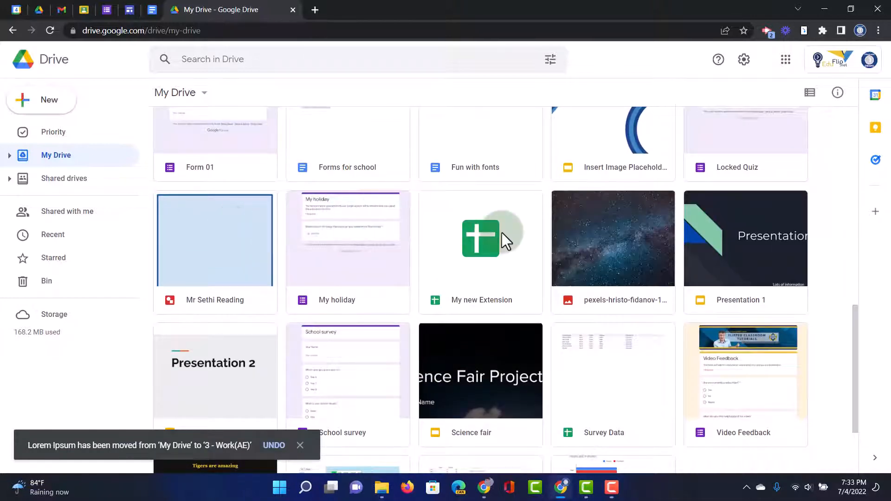
{"action": "scroll", "scroll_direction": "down", "scroll_amount": 3}
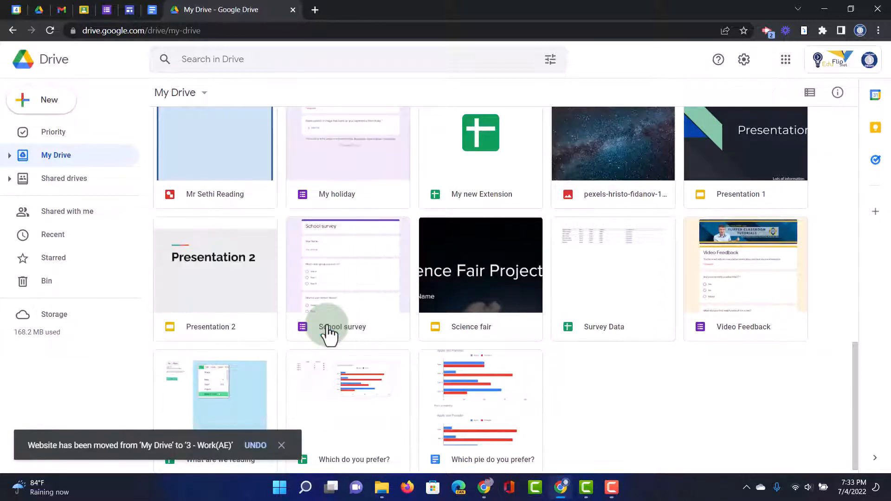
{"action": "mouse_move", "coordinate": [579, 342]}
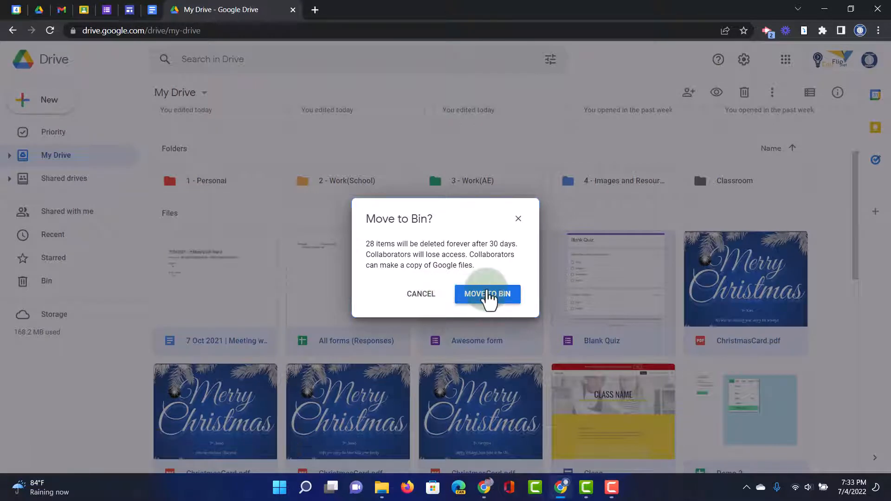
{"action": "left_click", "coordinate": [487, 295]}
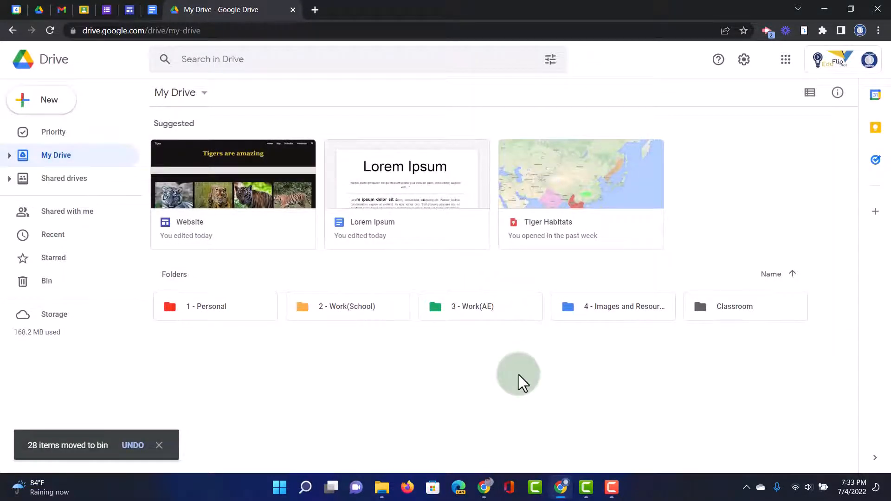
{"action": "mouse_move", "coordinate": [681, 119]}
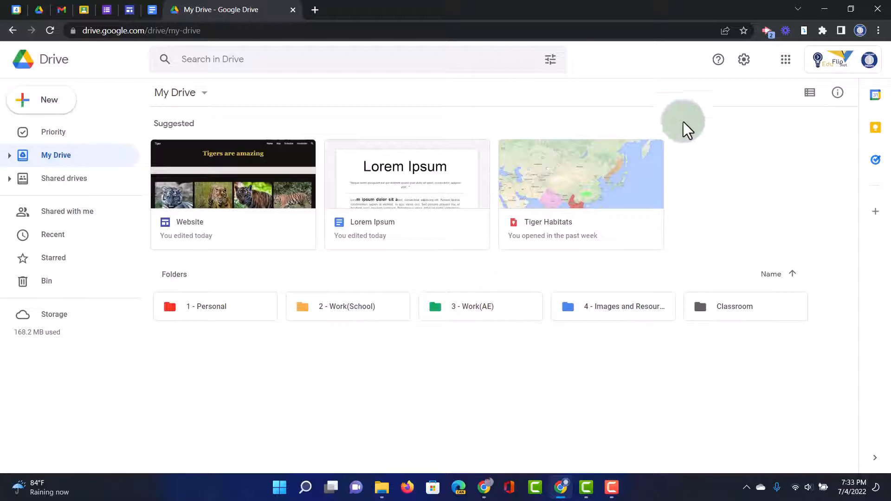
Check 3 - Work(AE), then expand My Drive and 2 - Work(School) in the sidebar tree.
{"action": "left_click", "coordinate": [810, 91]}
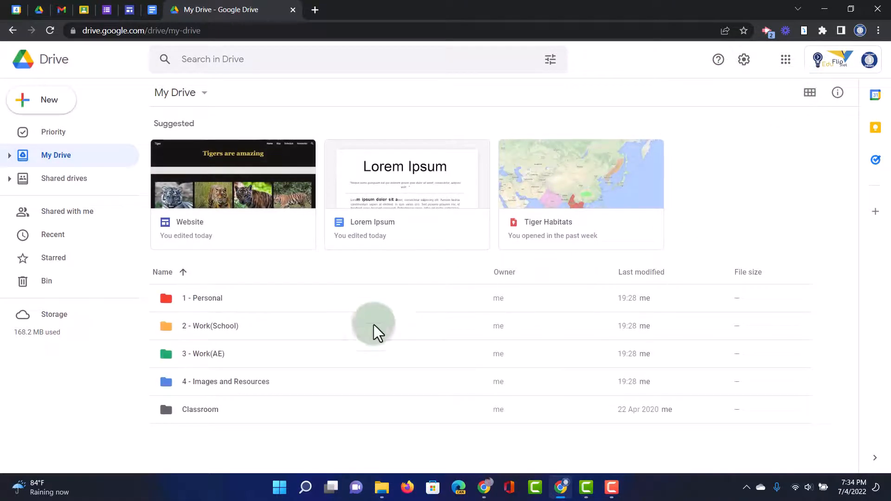
{"action": "left_click", "coordinate": [810, 93]}
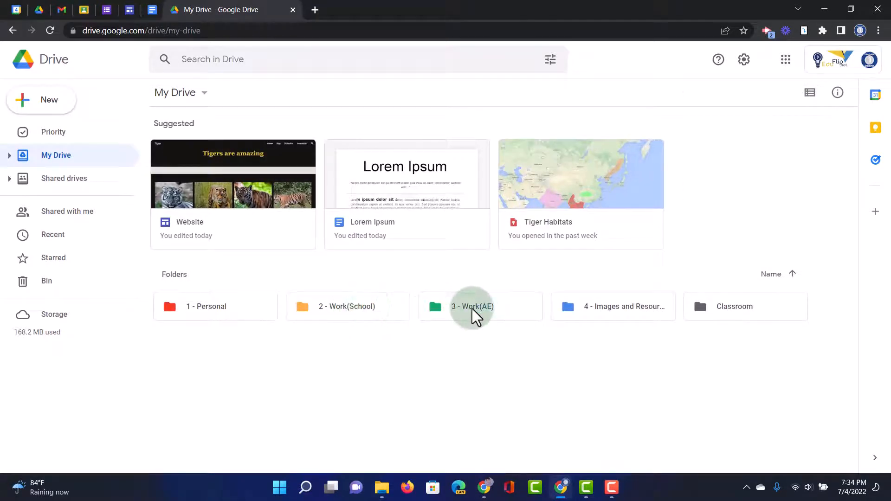
{"action": "double_click", "coordinate": [472, 307]}
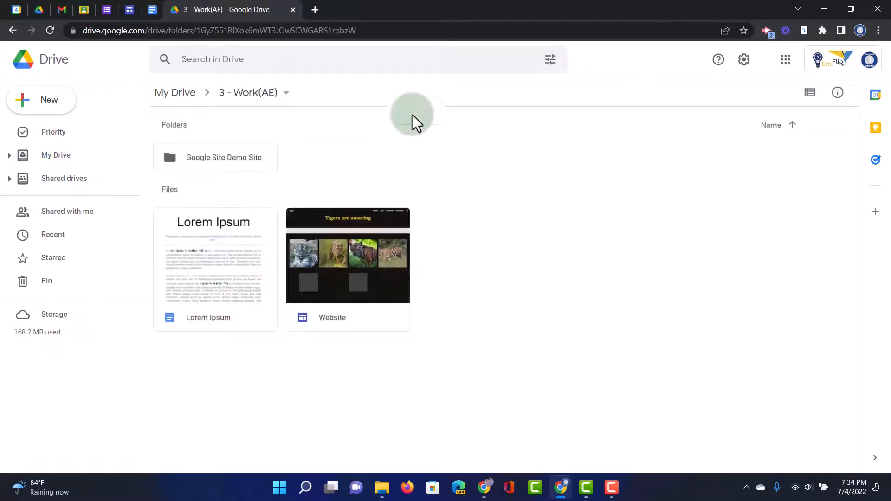
{"action": "left_click", "coordinate": [56, 155]}
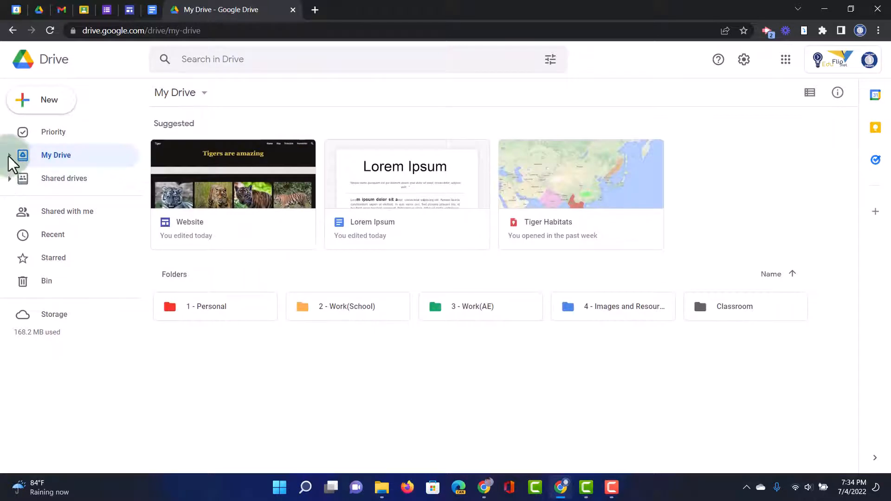
{"action": "left_click", "coordinate": [9, 155]}
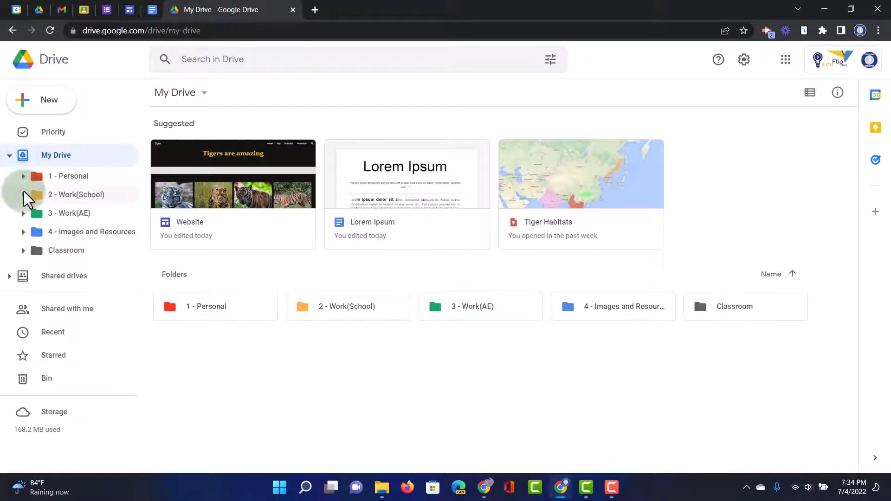
{"action": "left_click", "coordinate": [23, 195]}
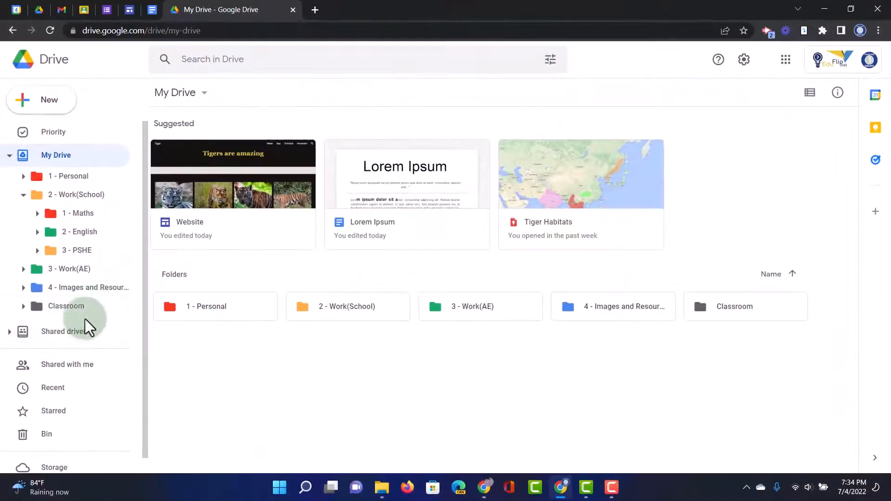
{"action": "mouse_move", "coordinate": [85, 331]}
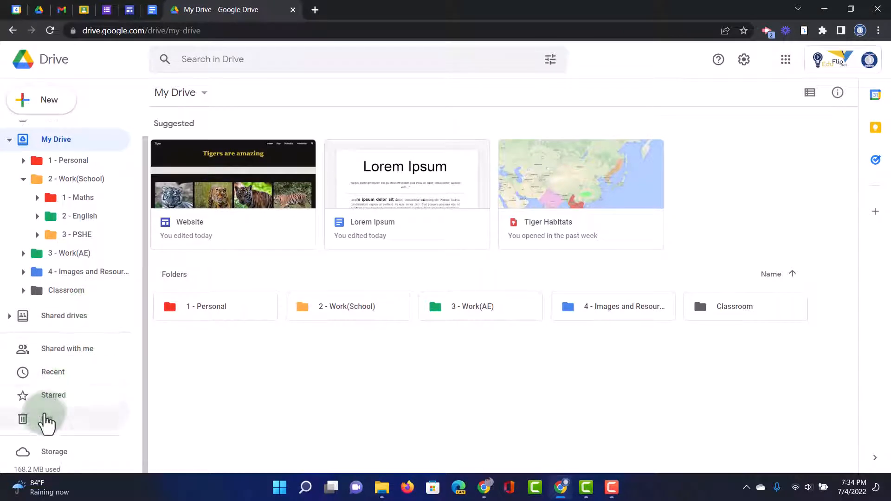
Empty the Drive bin and confirm Delete forever so every binned file is permanently removed.
{"action": "left_click", "coordinate": [46, 419]}
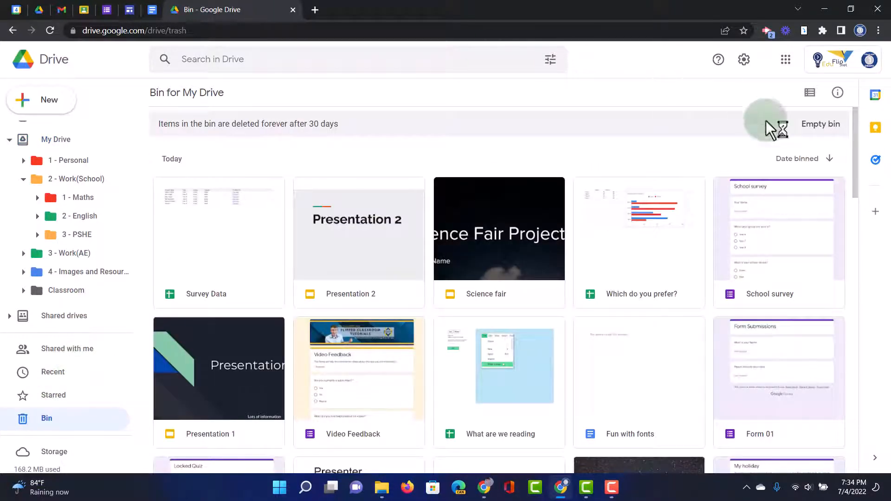
{"action": "left_click", "coordinate": [820, 124]}
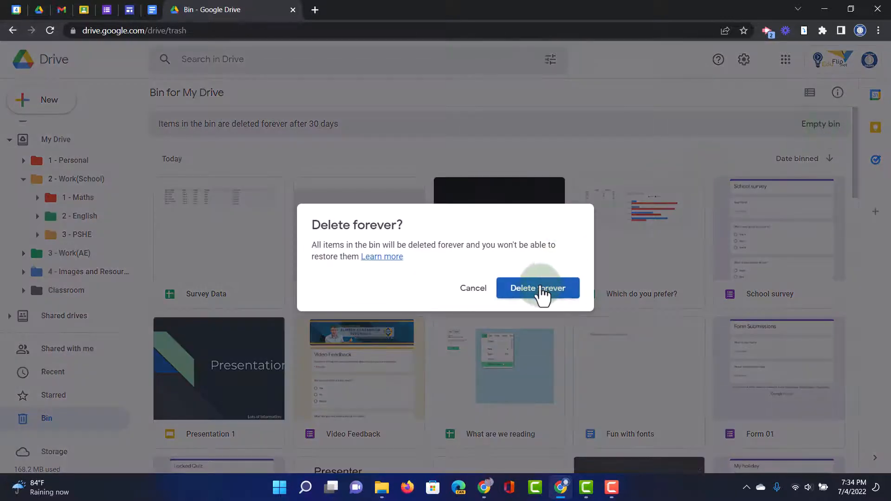
{"action": "left_click", "coordinate": [536, 289]}
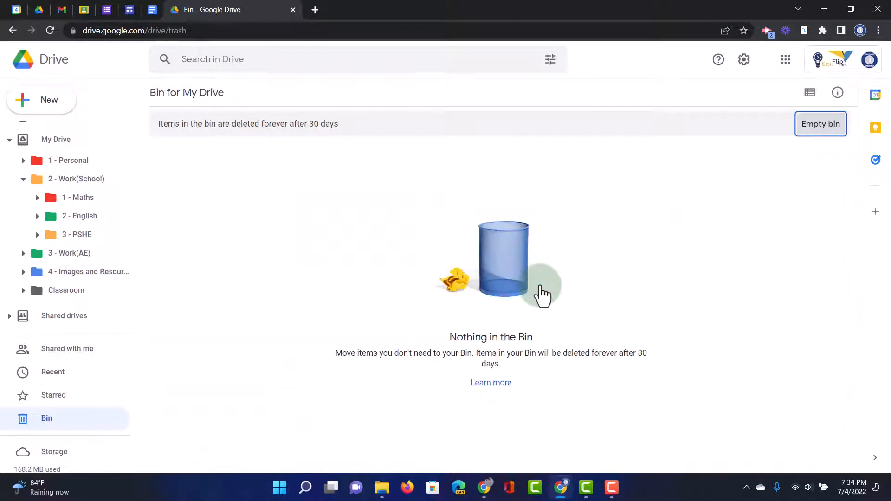